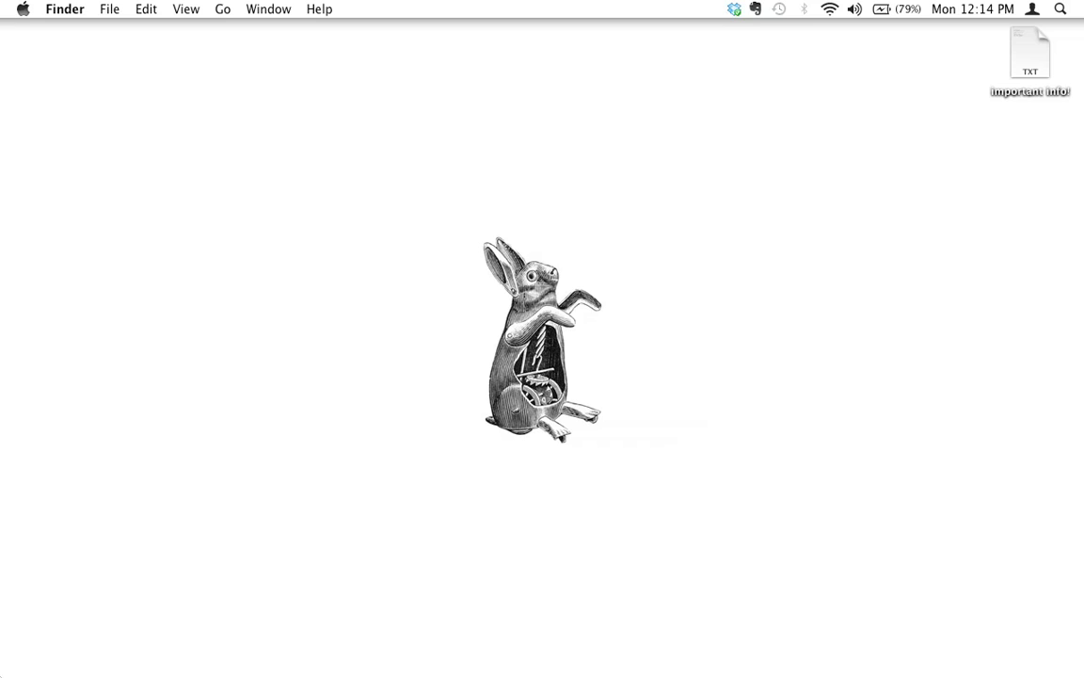
{"action": "mouse_move", "coordinate": [391, 44]}
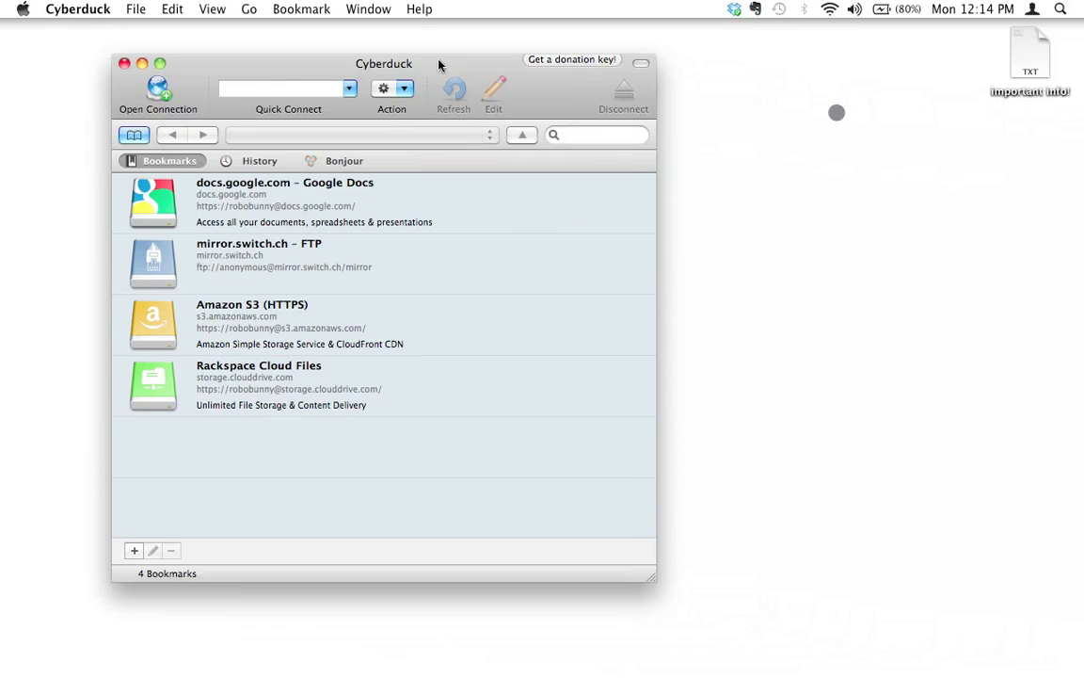
Start a new FTP connection with server robobunnyattack.com and select the shell password in the notes
{"action": "left_click", "coordinate": [158, 91]}
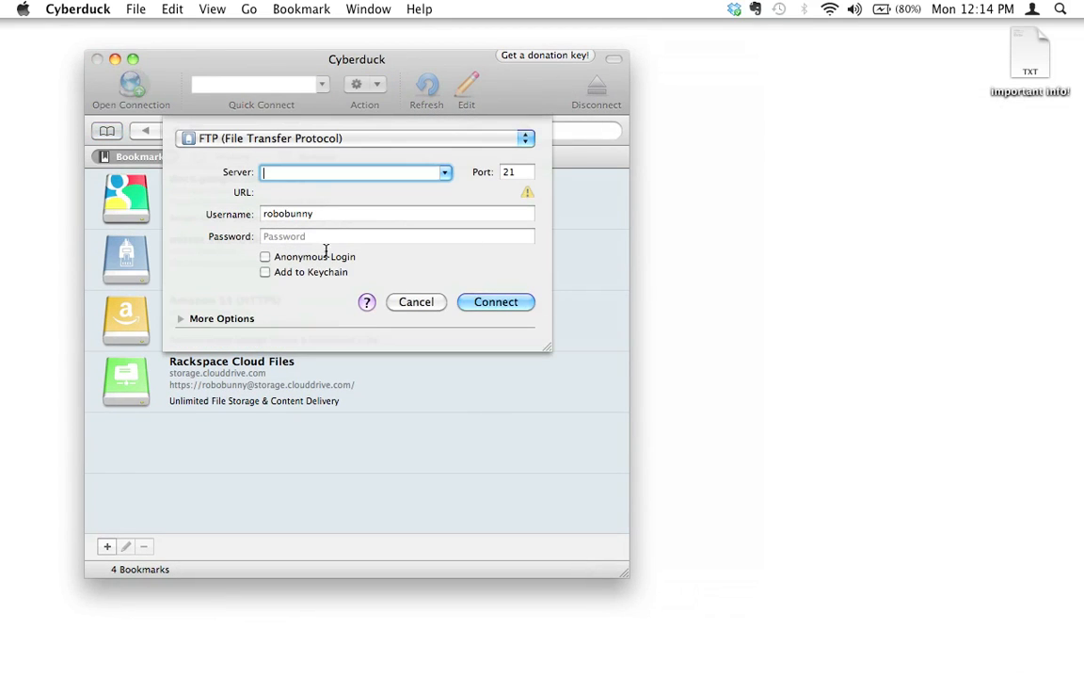
{"action": "type", "text": "r"}
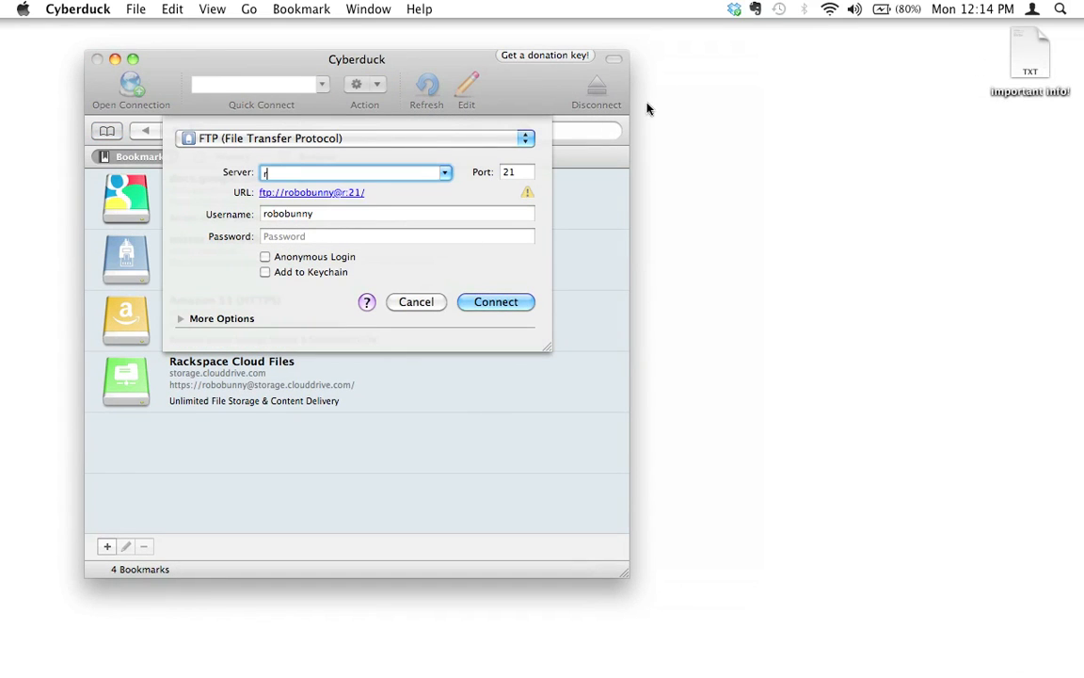
{"action": "type", "text": "obobunnyattack.com"}
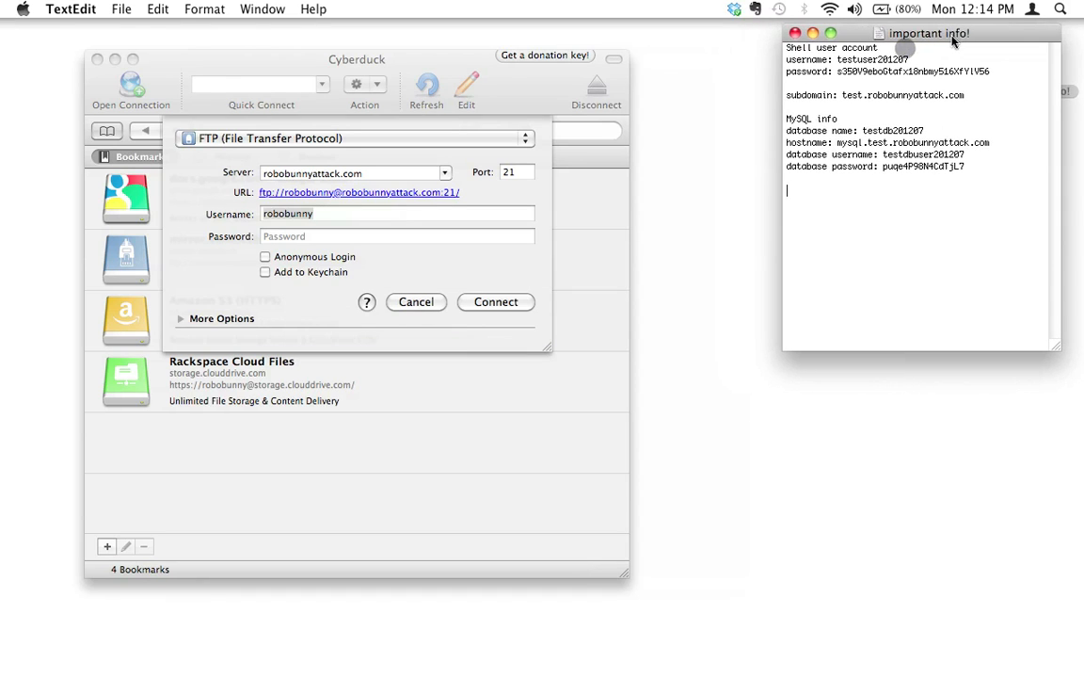
{"action": "double_click", "coordinate": [873, 58]}
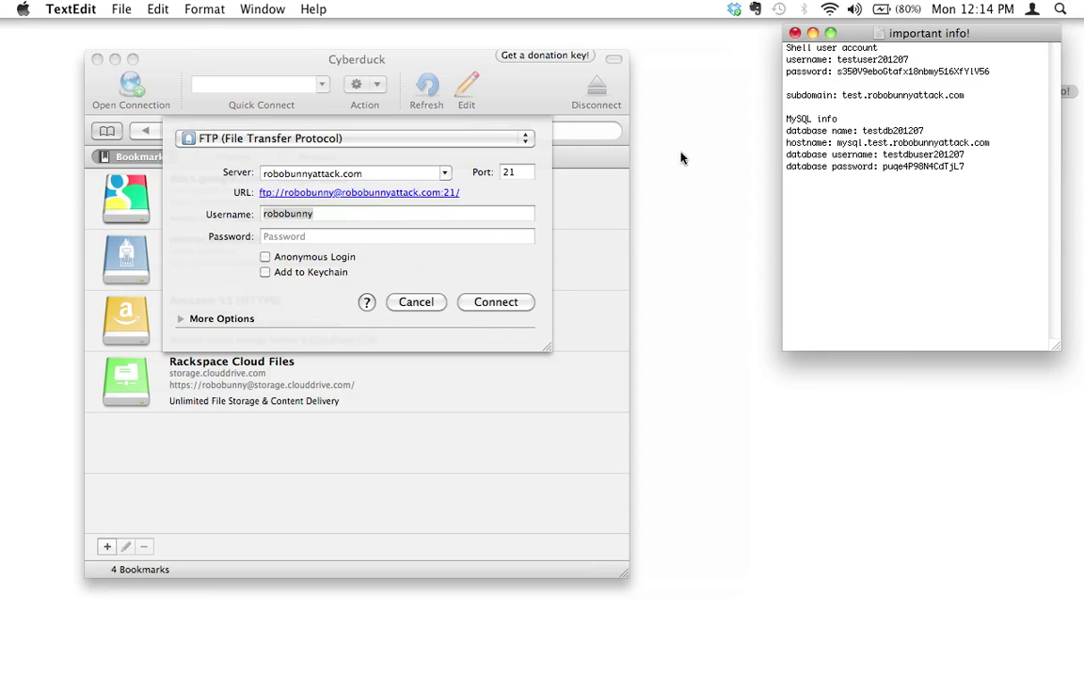
{"action": "double_click", "coordinate": [873, 58]}
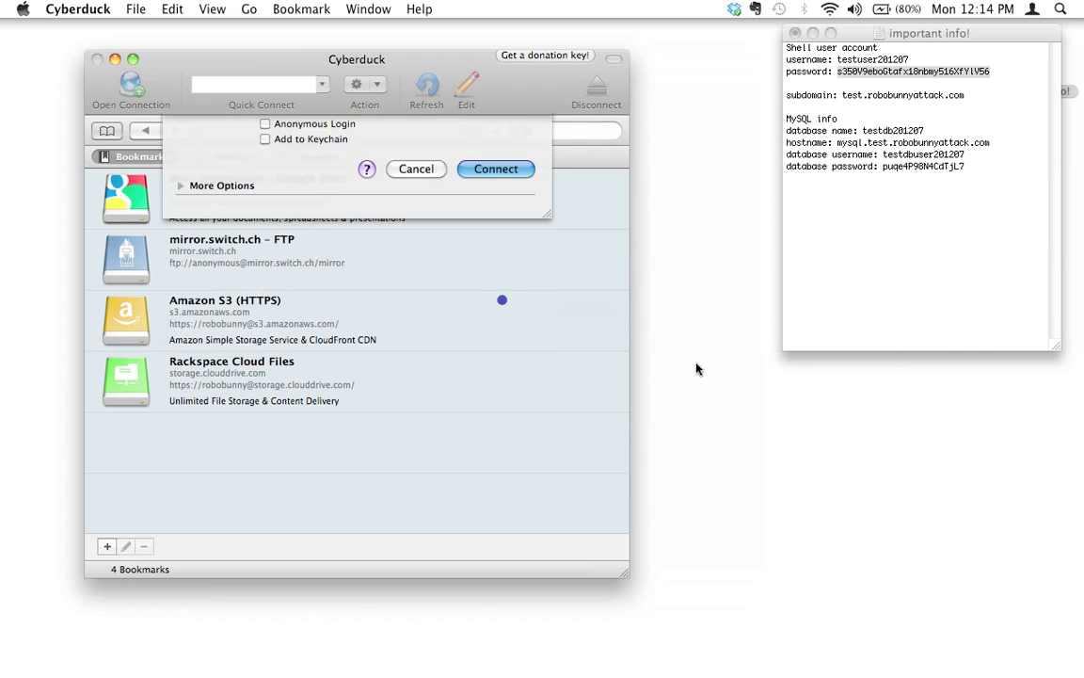
Connect to robobunnyattack.com over FTP and show its root folder listing
{"action": "left_click", "coordinate": [497, 170]}
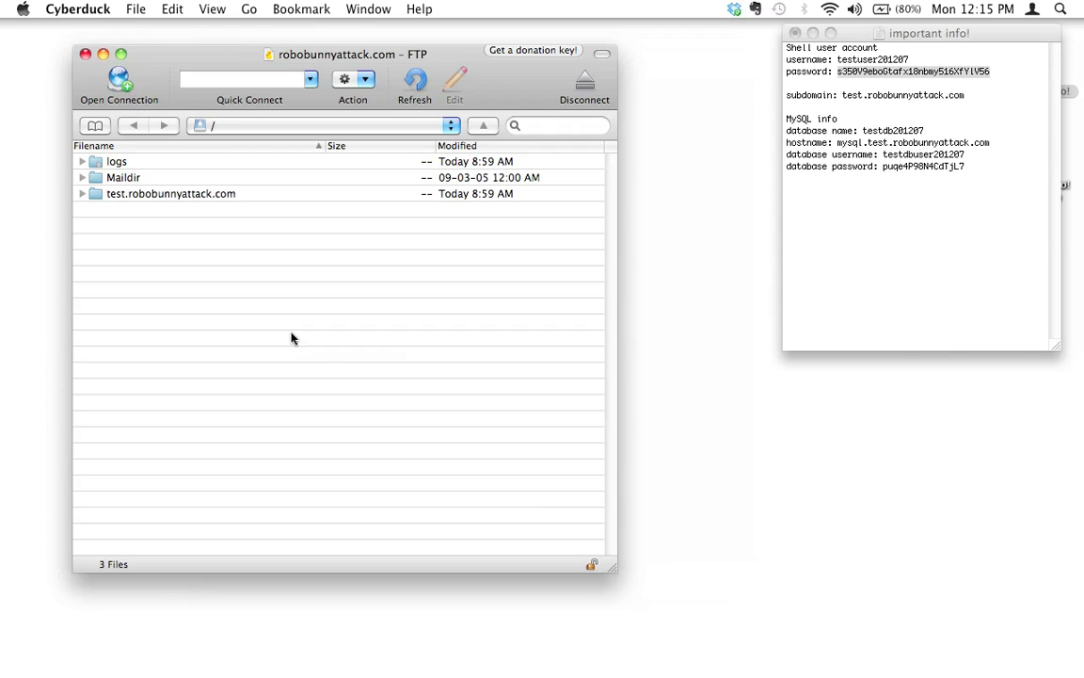
{"action": "mouse_move", "coordinate": [366, 293]}
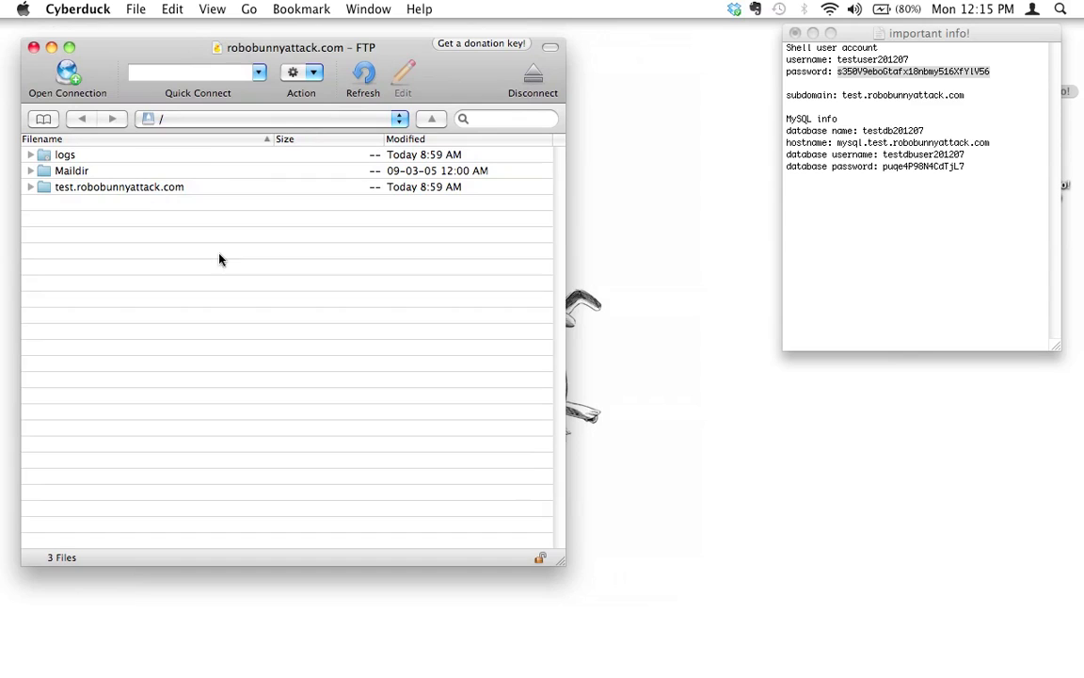
{"action": "mouse_move", "coordinate": [117, 264]}
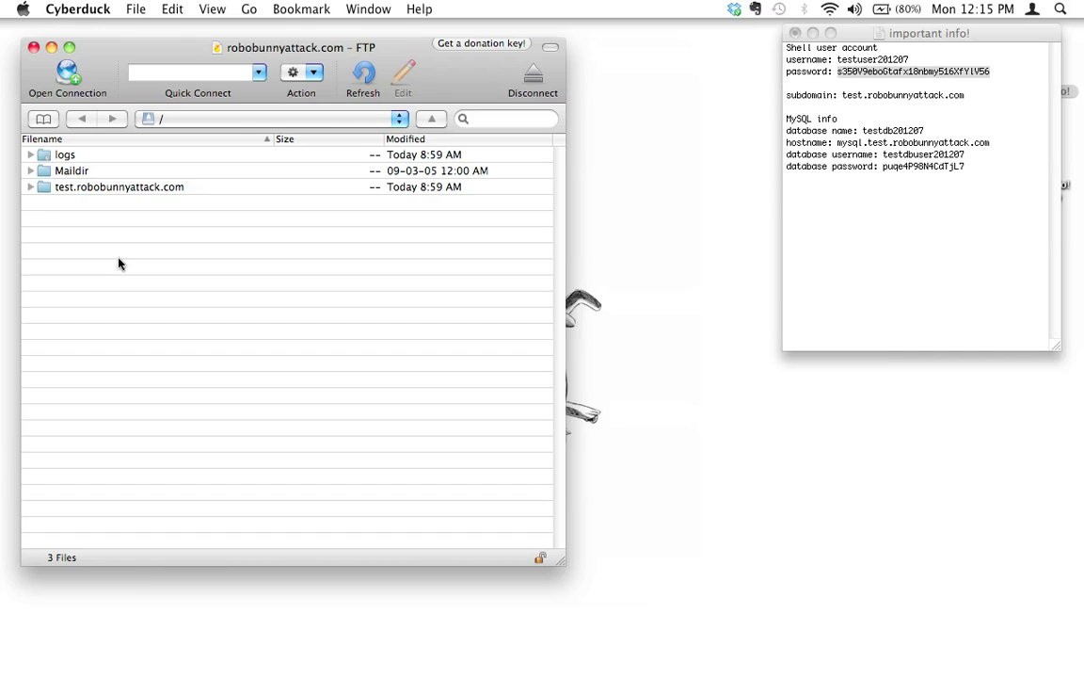
{"action": "mouse_move", "coordinate": [158, 211]}
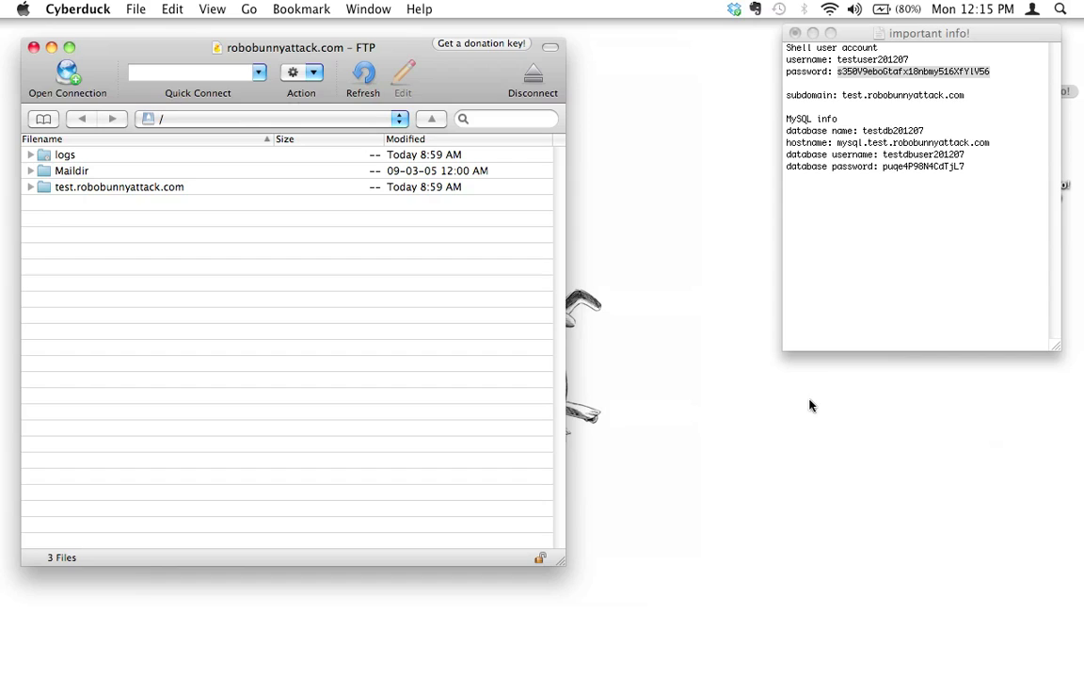
{"action": "mouse_move", "coordinate": [798, 406]}
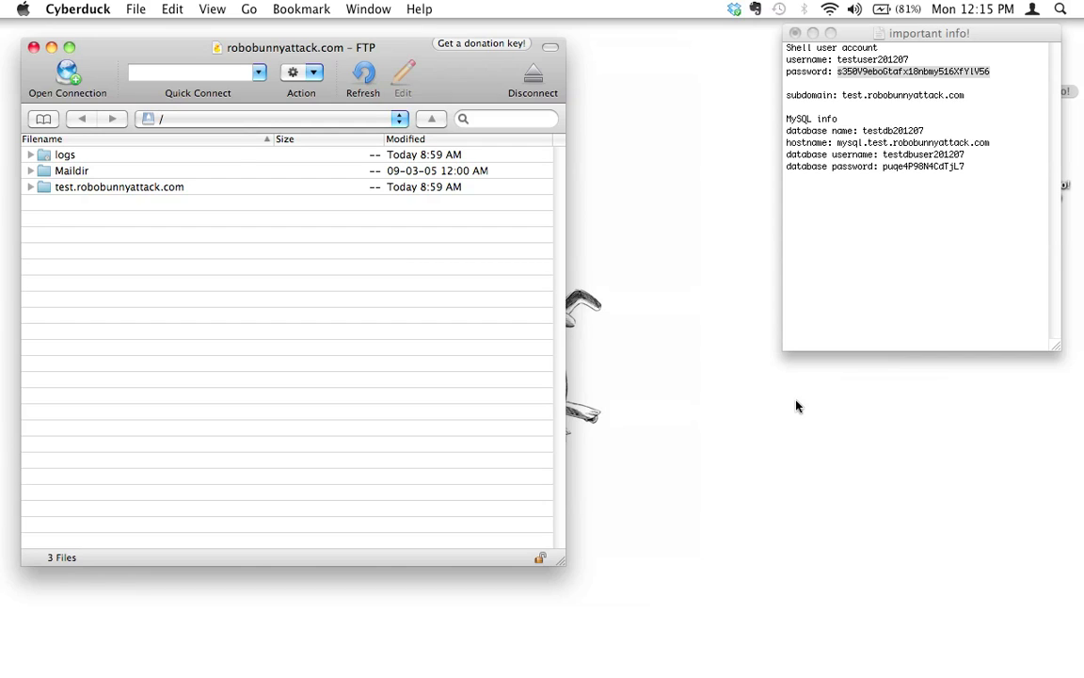
{"action": "mouse_move", "coordinate": [286, 15]}
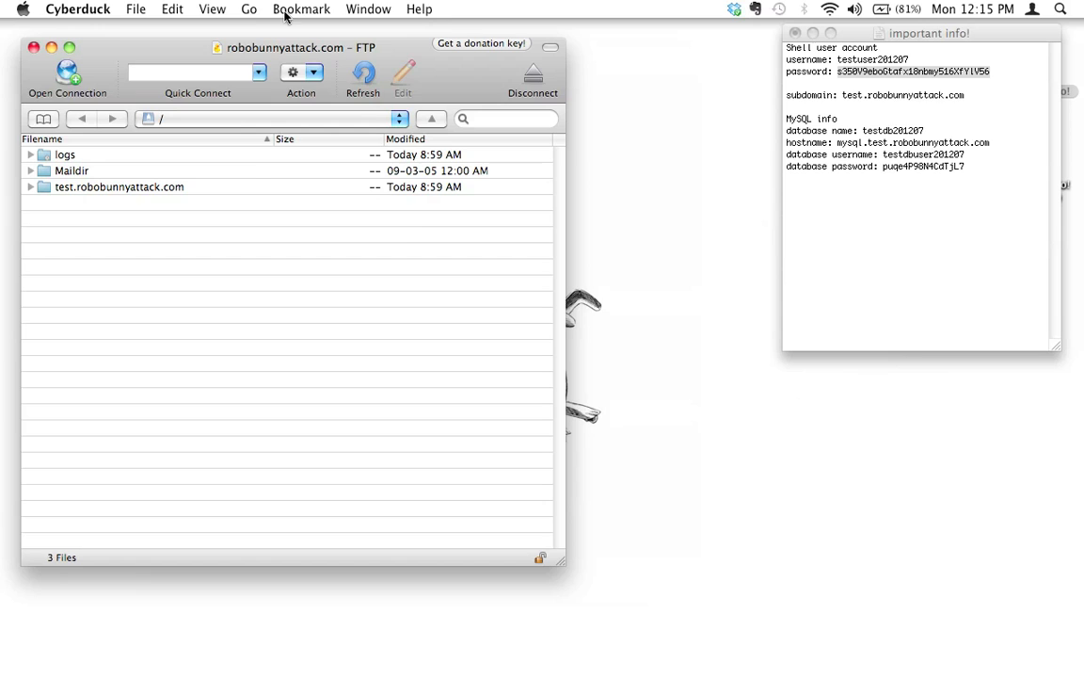
From Finder's Utilities folder, launch Terminal to get a fresh bash prompt
{"action": "left_click", "coordinate": [248, 7]}
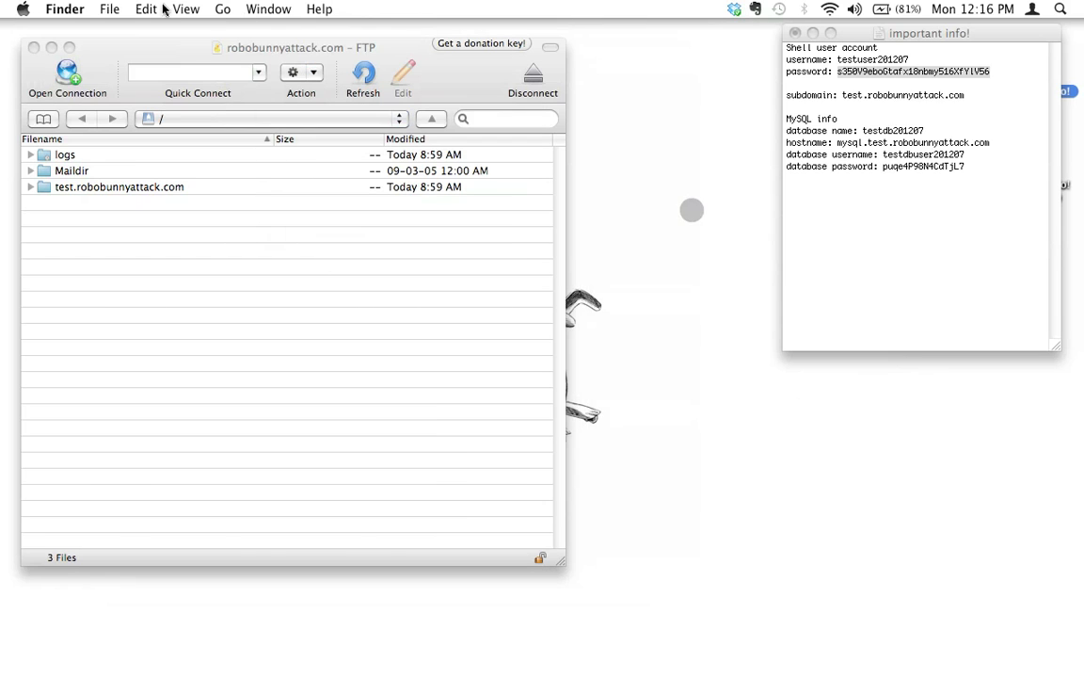
{"action": "left_click", "coordinate": [222, 7]}
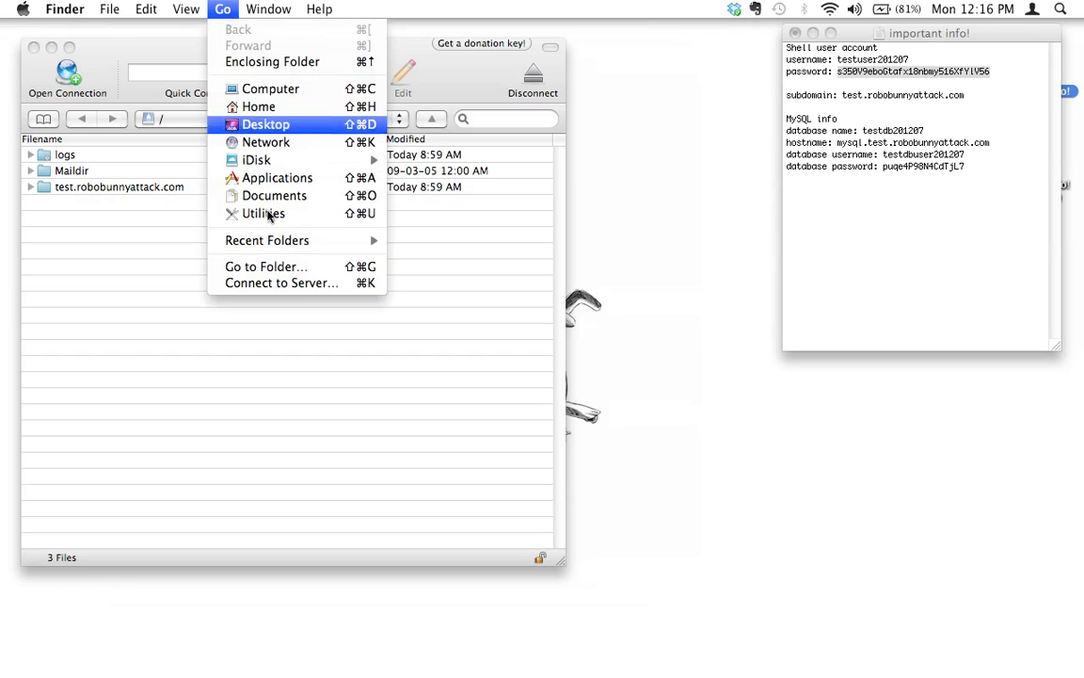
{"action": "left_click", "coordinate": [264, 215]}
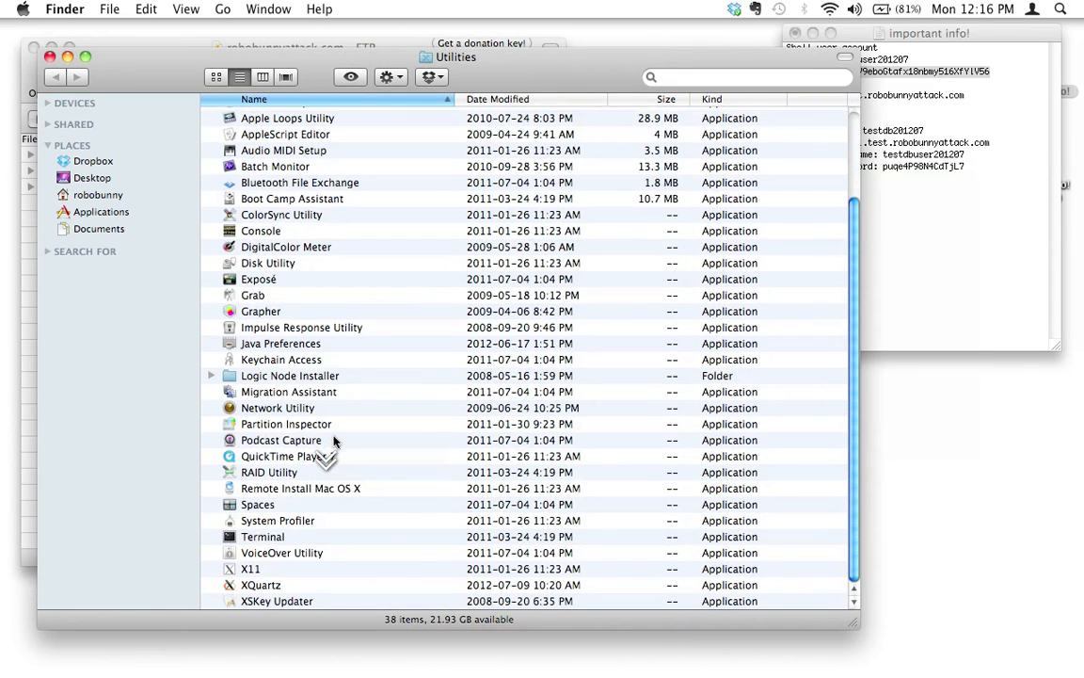
{"action": "left_click", "coordinate": [264, 536]}
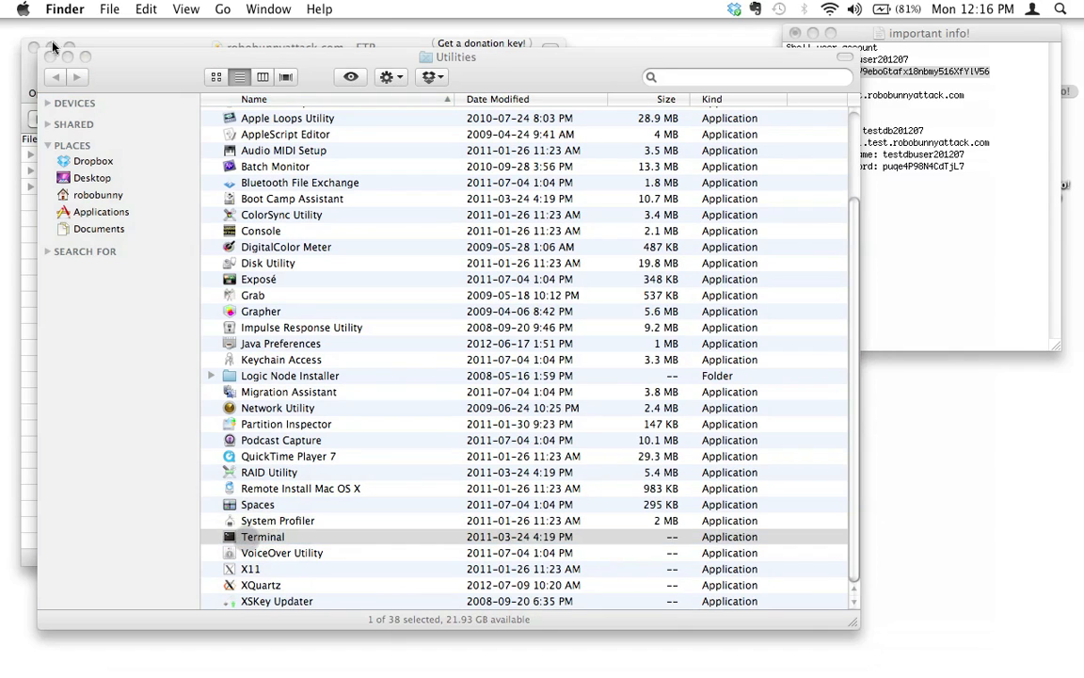
{"action": "double_click", "coordinate": [263, 537]}
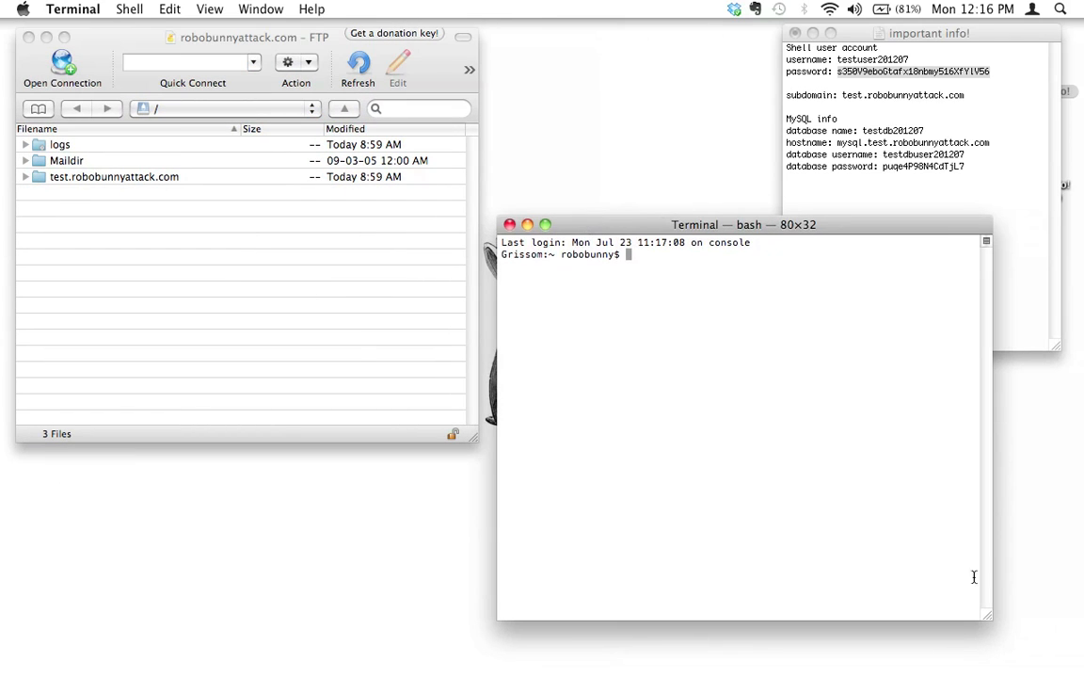
Enlarge the Terminal window to 92 by 34 characters
{"action": "left_click_drag", "start_coordinate": [988, 618], "coordinate": [1058, 644]}
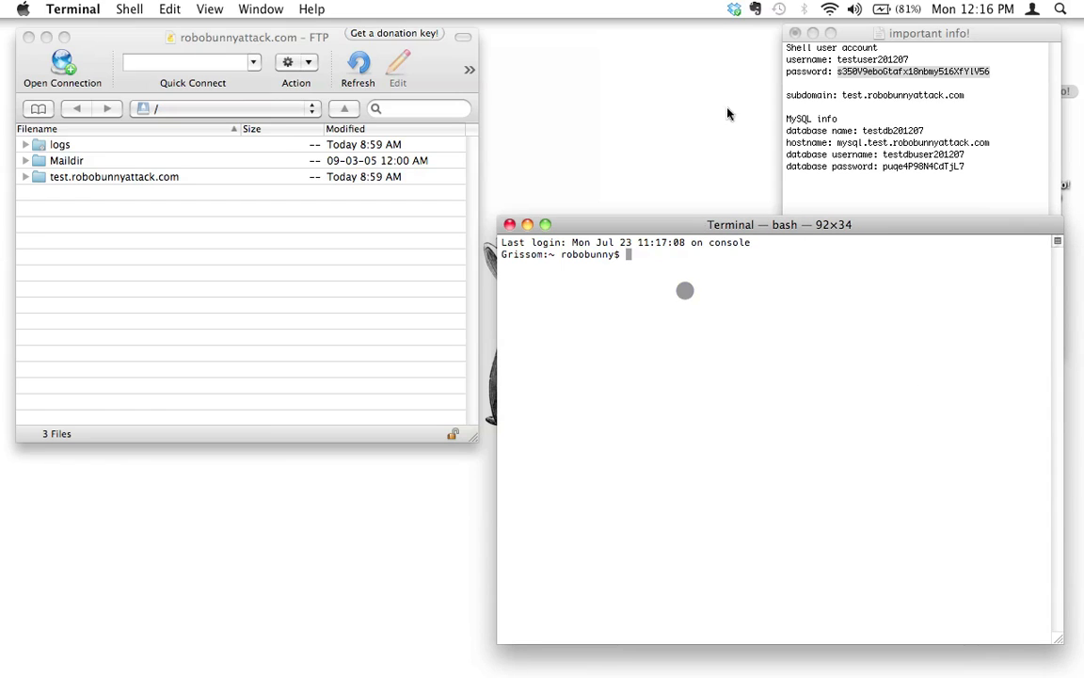
{"action": "mouse_move", "coordinate": [634, 316]}
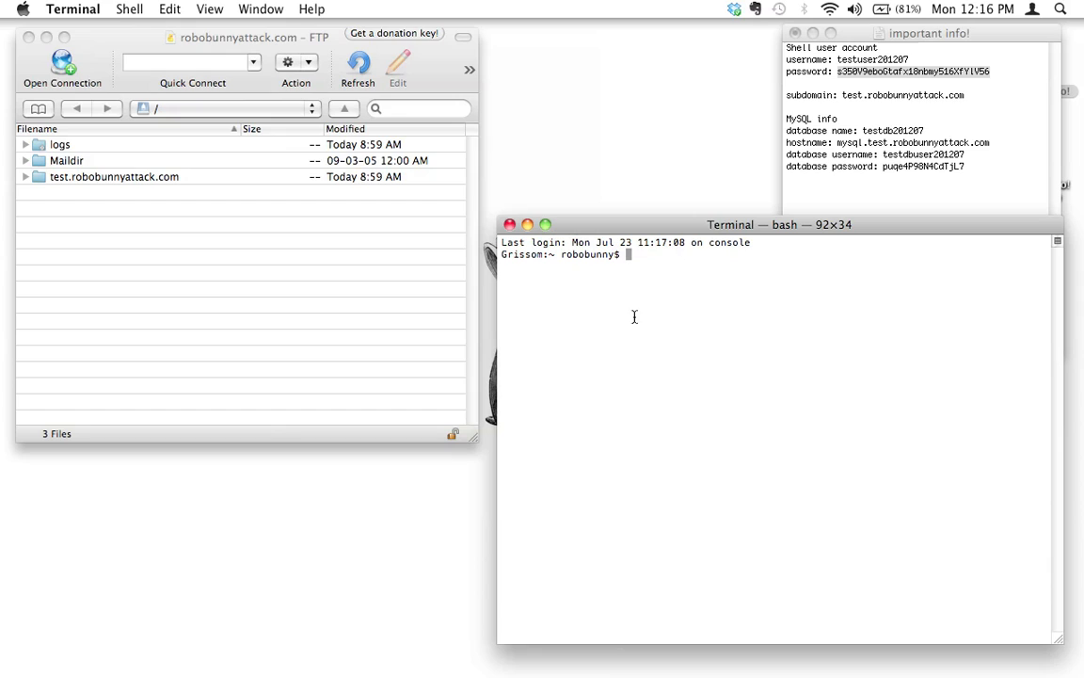
{"action": "mouse_move", "coordinate": [622, 378]}
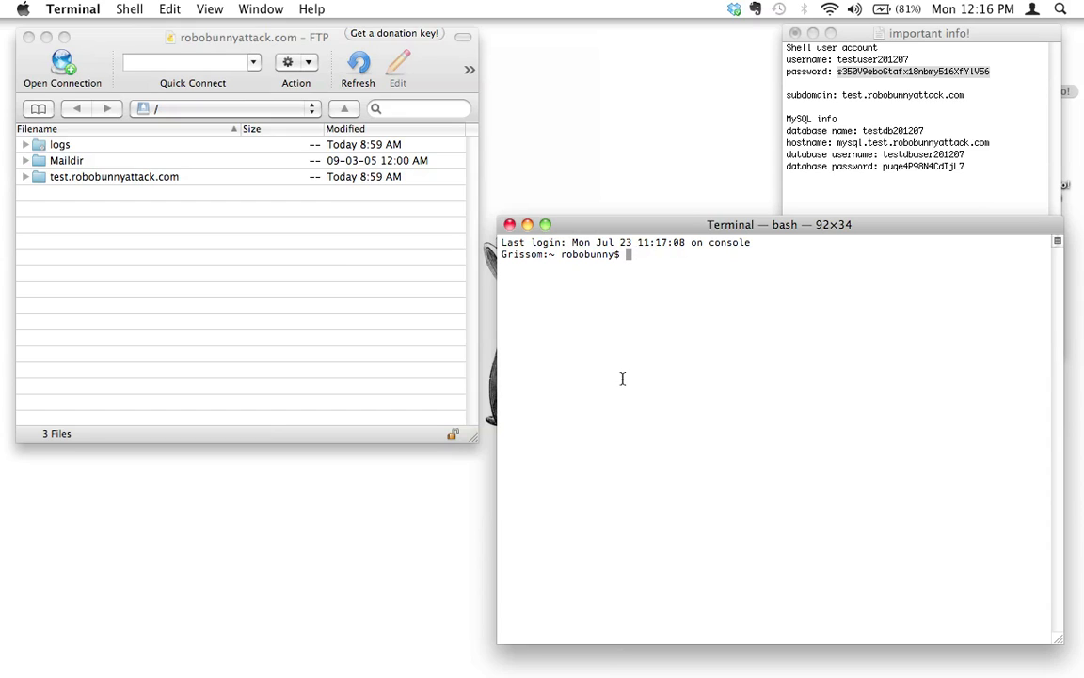
{"action": "mouse_move", "coordinate": [610, 335]}
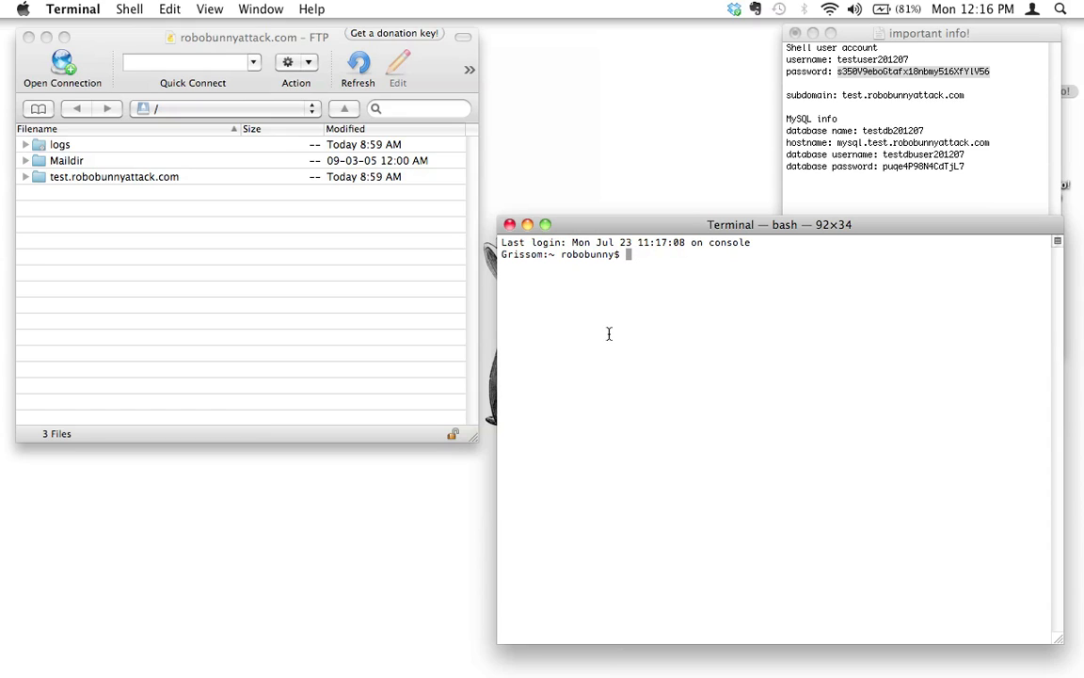
{"action": "mouse_move", "coordinate": [635, 237]}
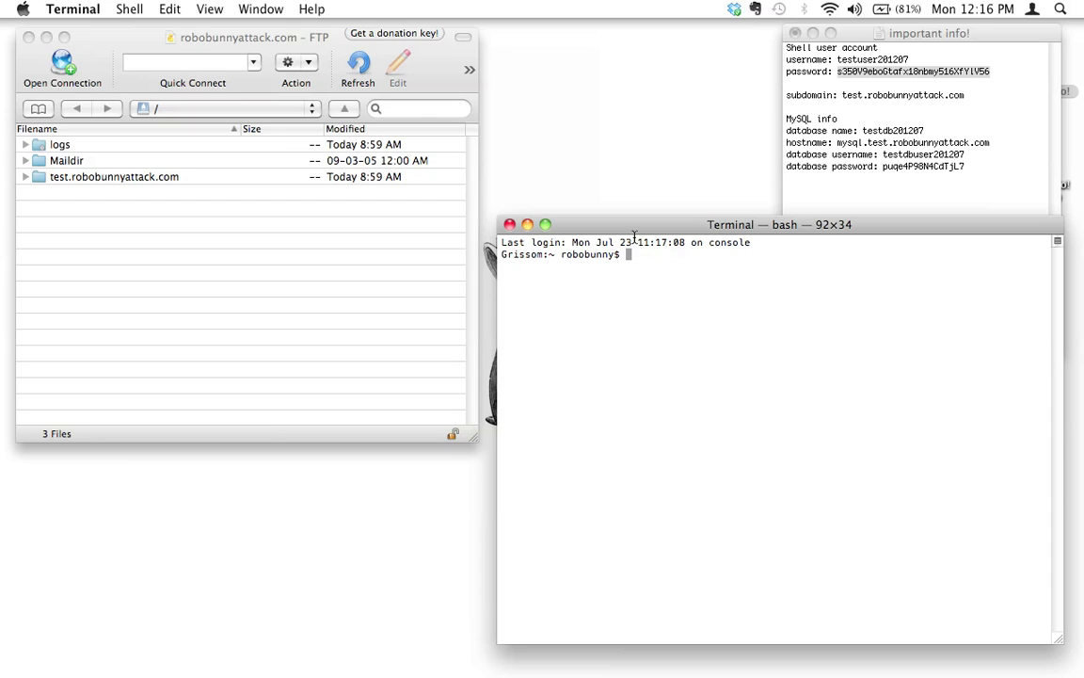
{"action": "mouse_move", "coordinate": [790, 482]}
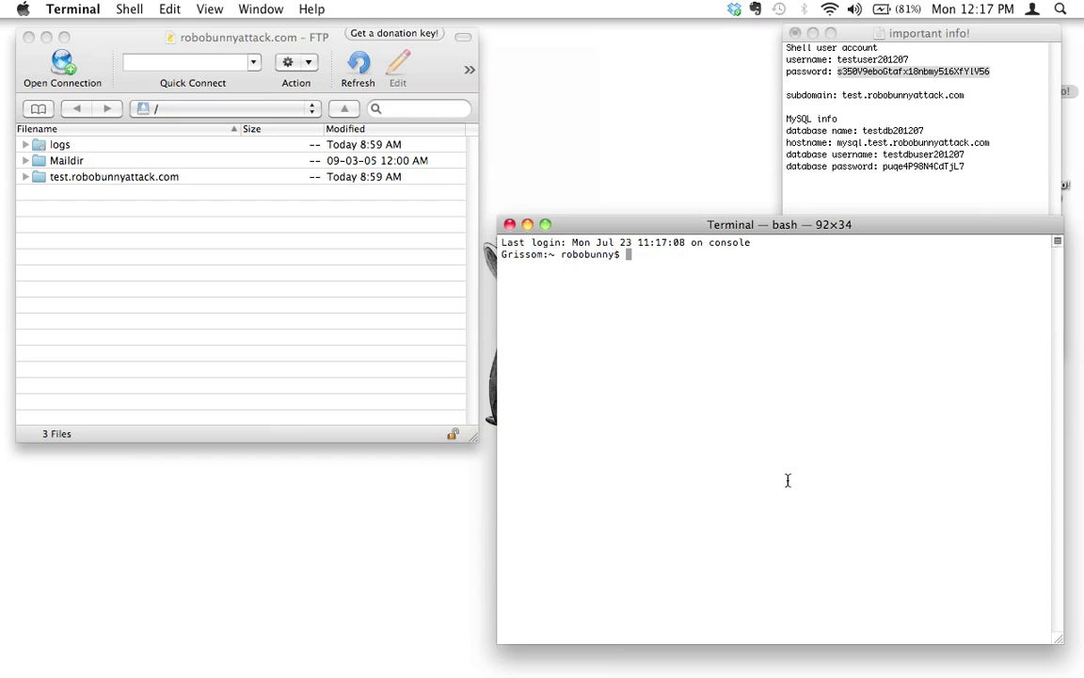
{"action": "mouse_move", "coordinate": [789, 472]}
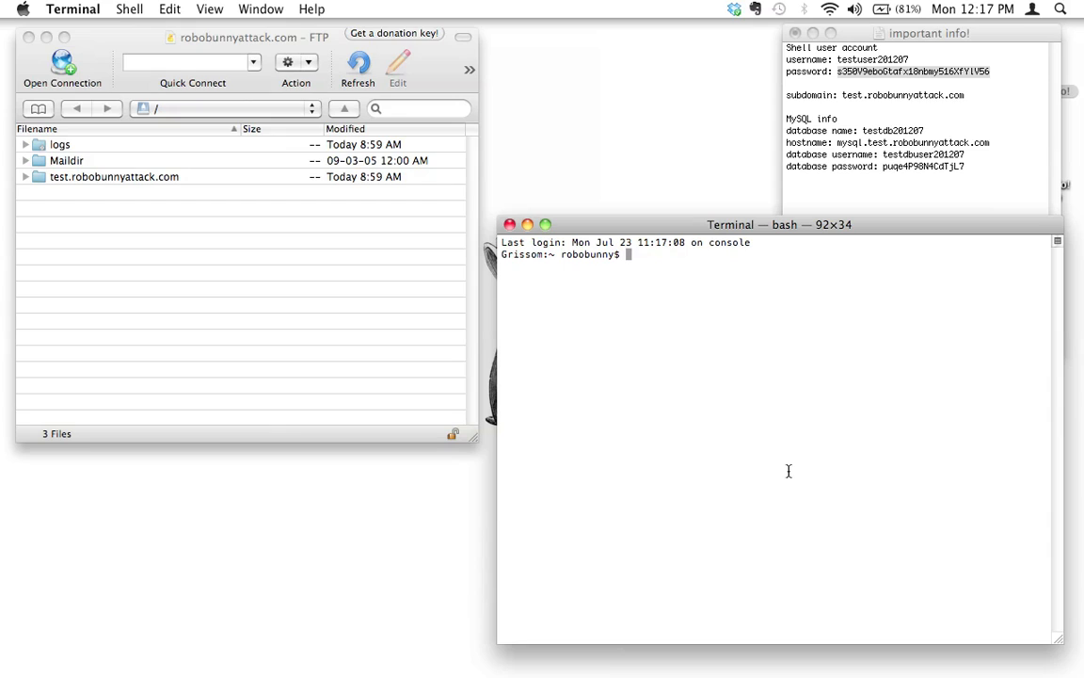
{"action": "mouse_move", "coordinate": [798, 458]}
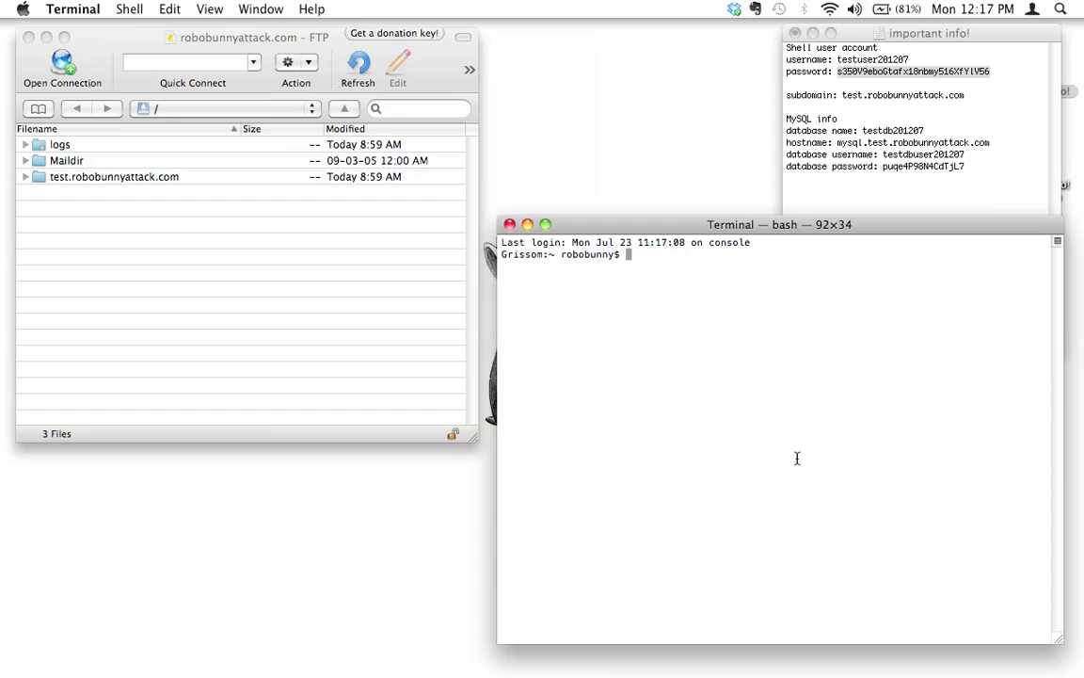
{"action": "type", "text": "ss"}
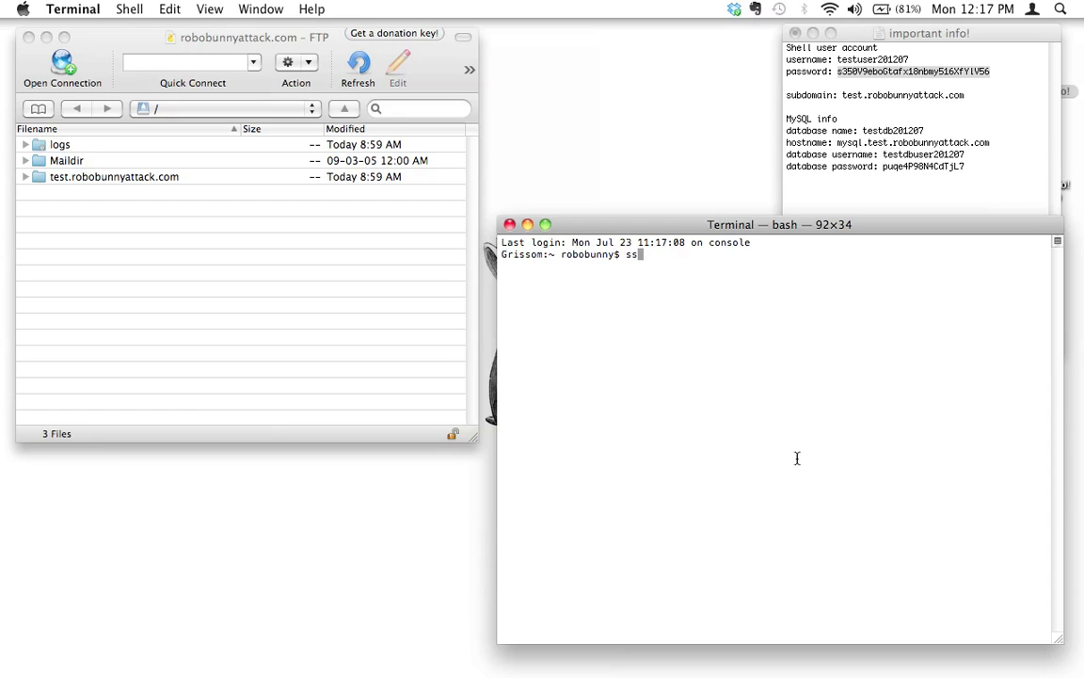
{"action": "type", "text": "h"}
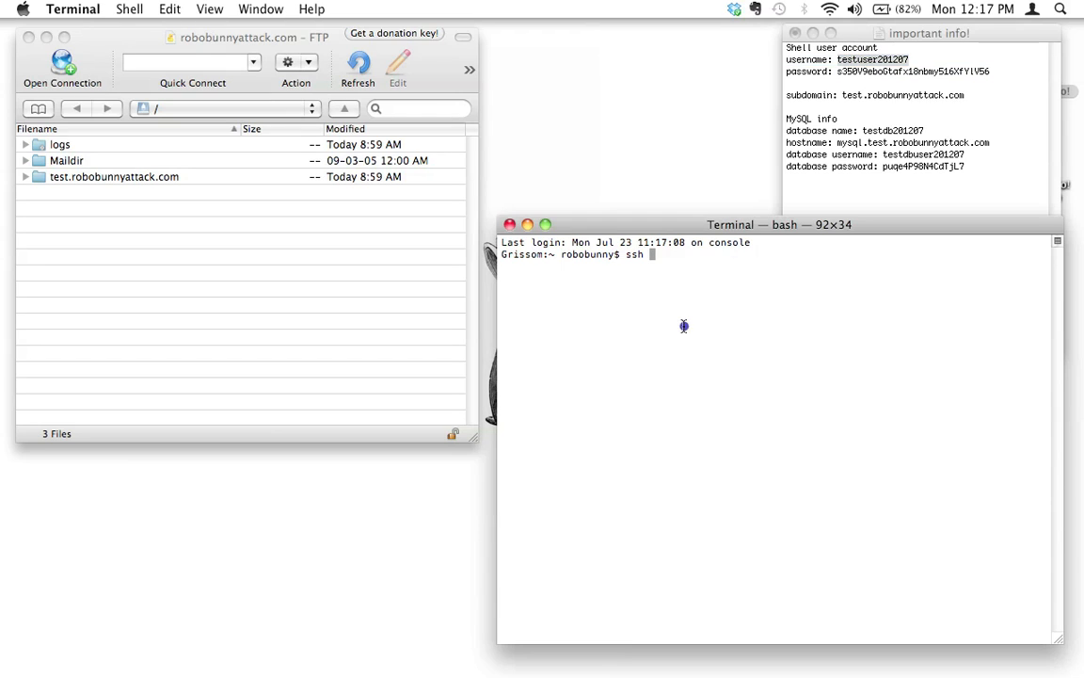
{"action": "type", "text": "testuser201207"}
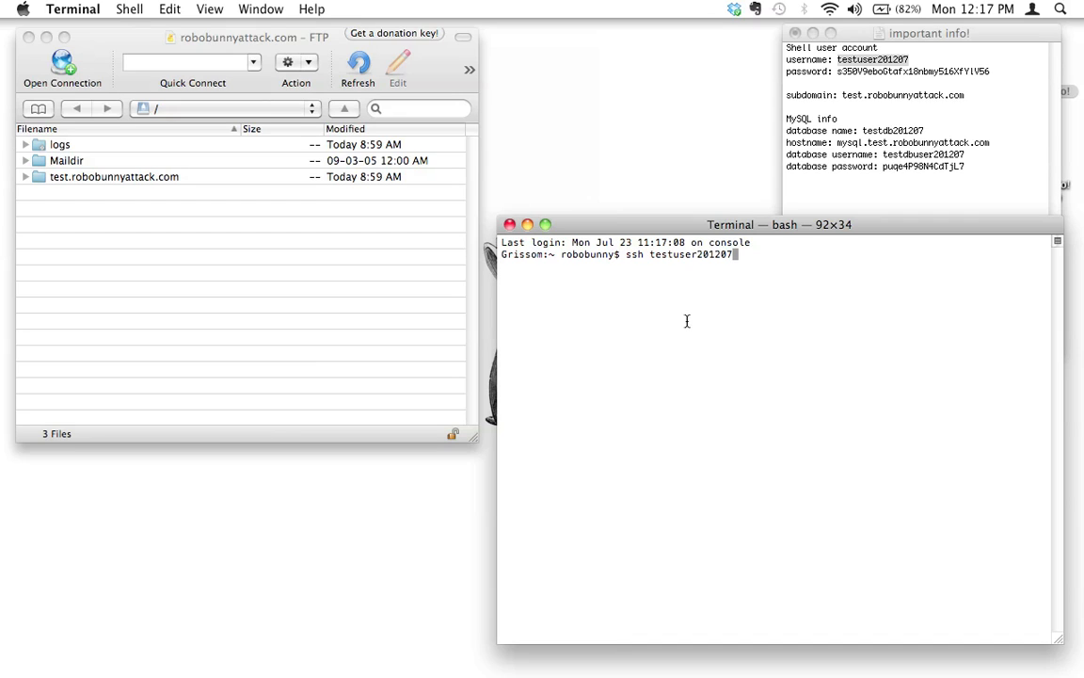
{"action": "type", "text": "@"}
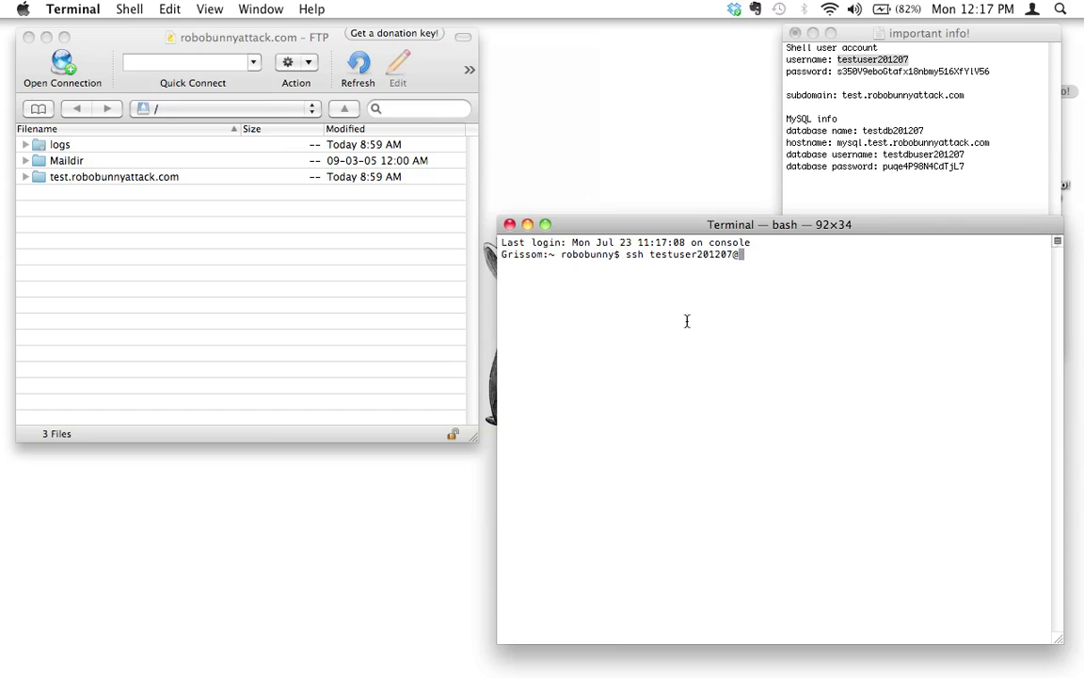
{"action": "type", "text": "robo"}
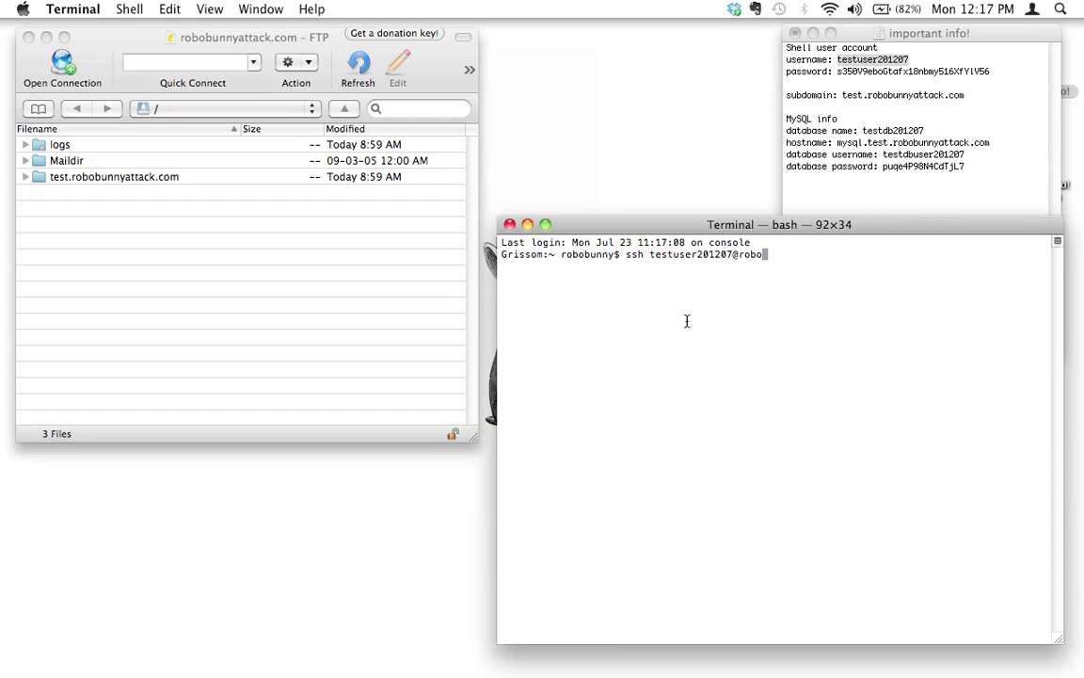
{"action": "type", "text": "bunnyattack"}
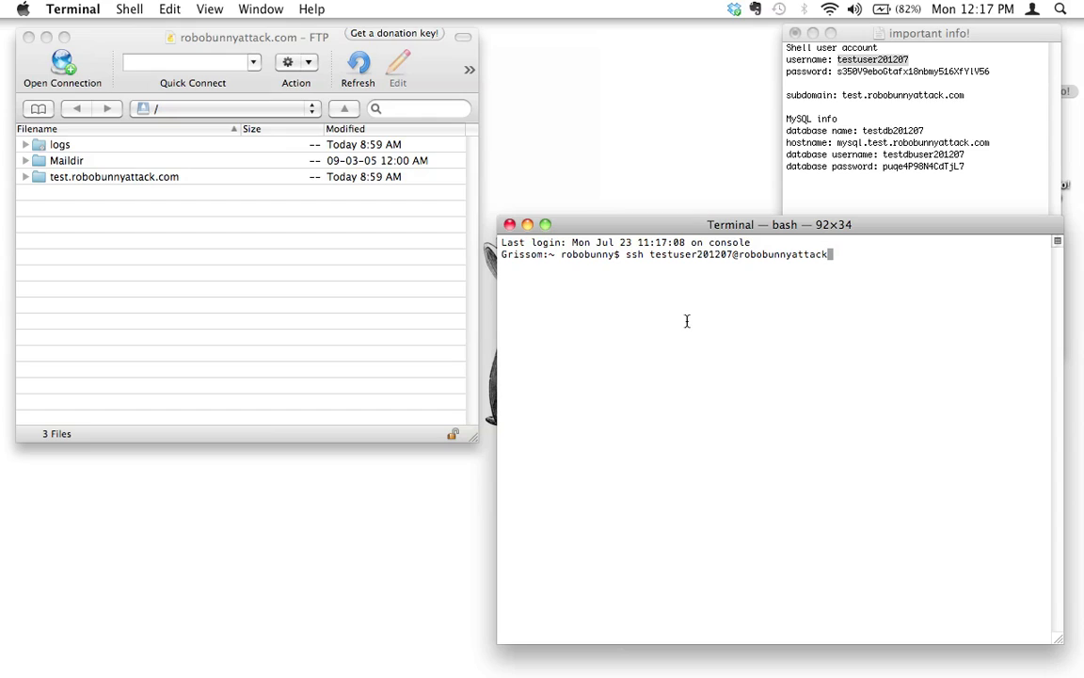
{"action": "type", "text": ".com"}
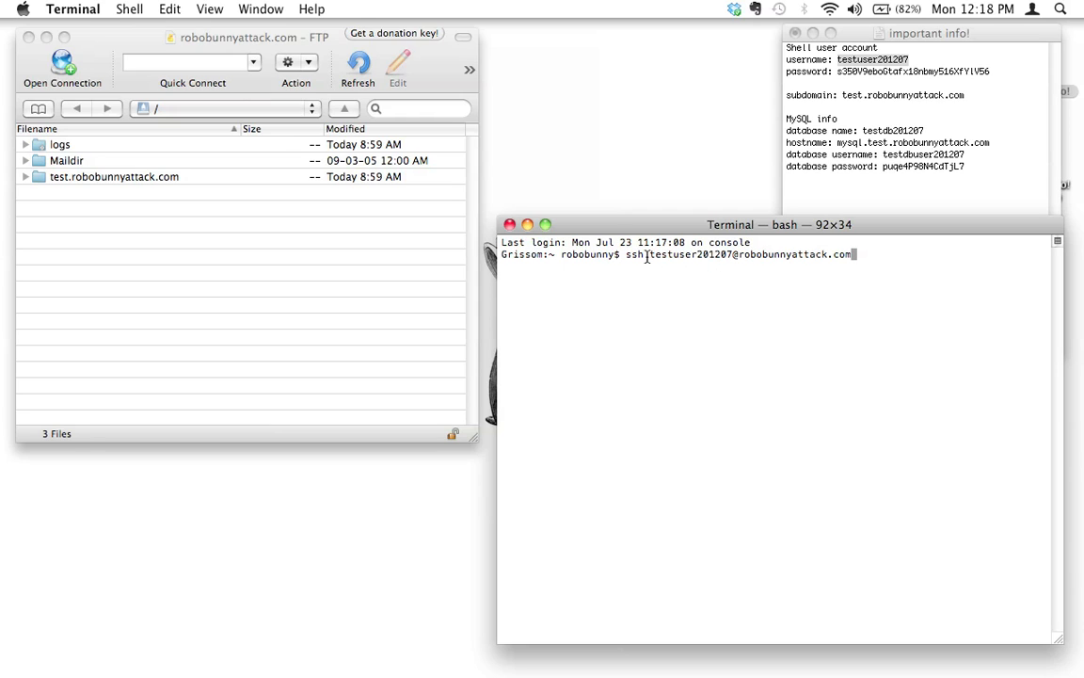
{"action": "mouse_move", "coordinate": [803, 271]}
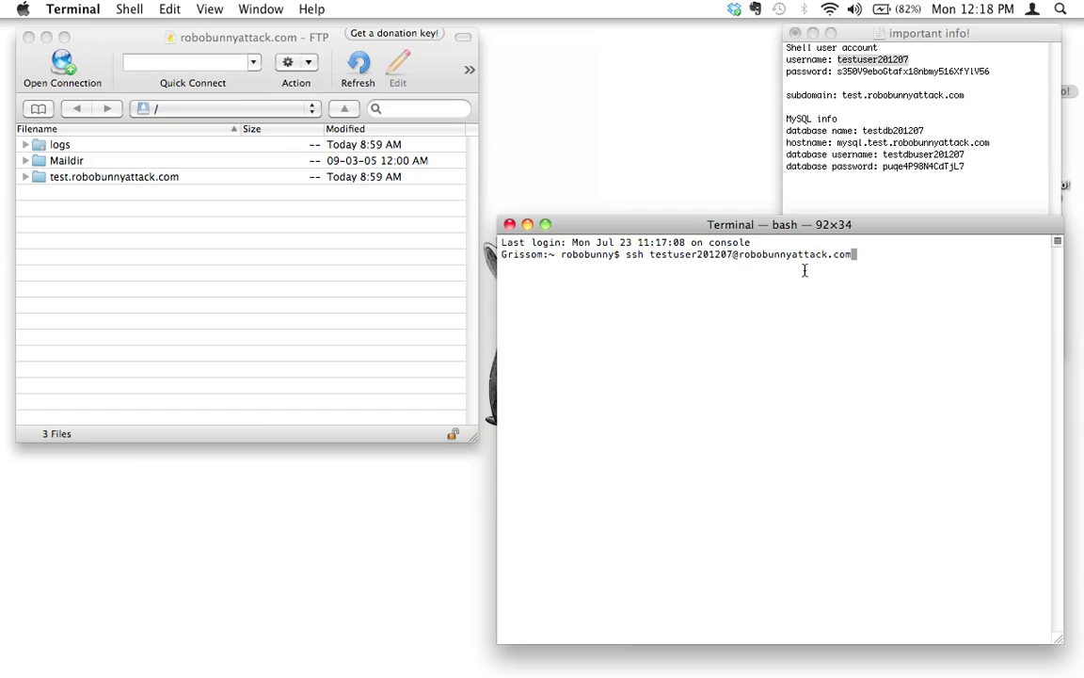
{"action": "mouse_move", "coordinate": [583, 283]}
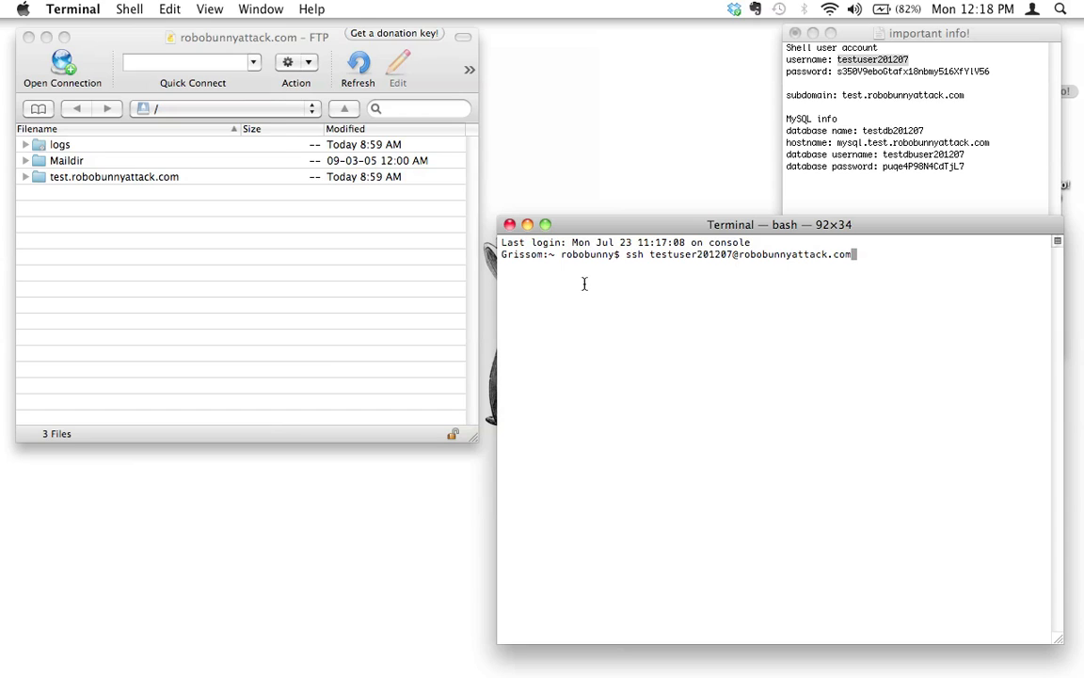
Run the ssh command and answer yes to accept the server's unknown host key
{"action": "key", "text": "Return"}
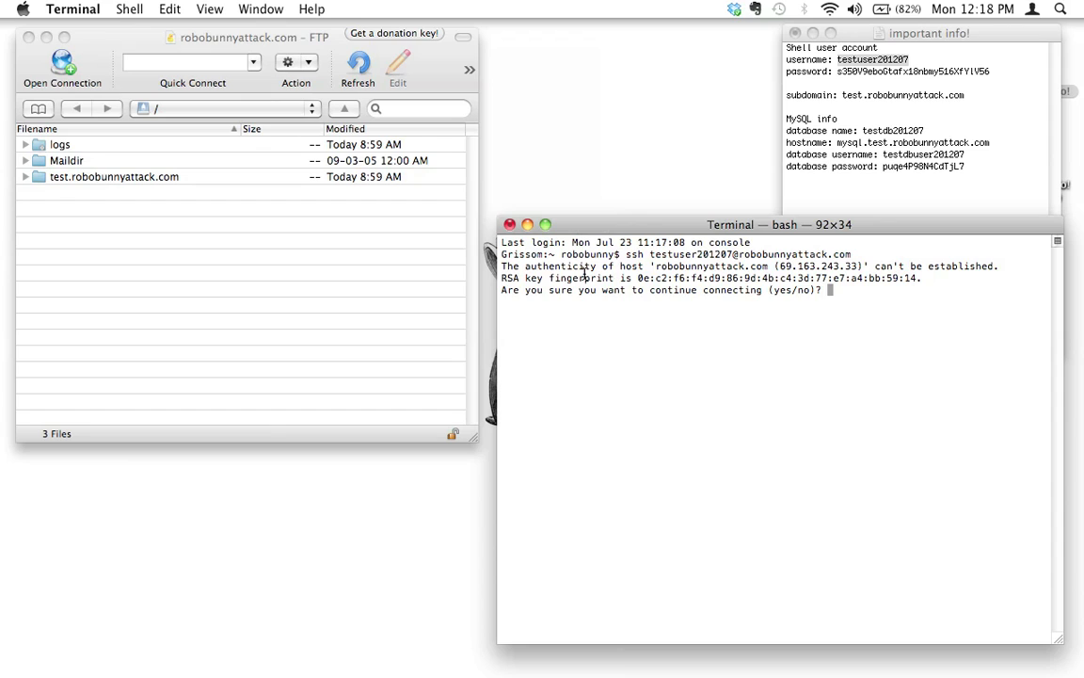
{"action": "mouse_move", "coordinate": [569, 403]}
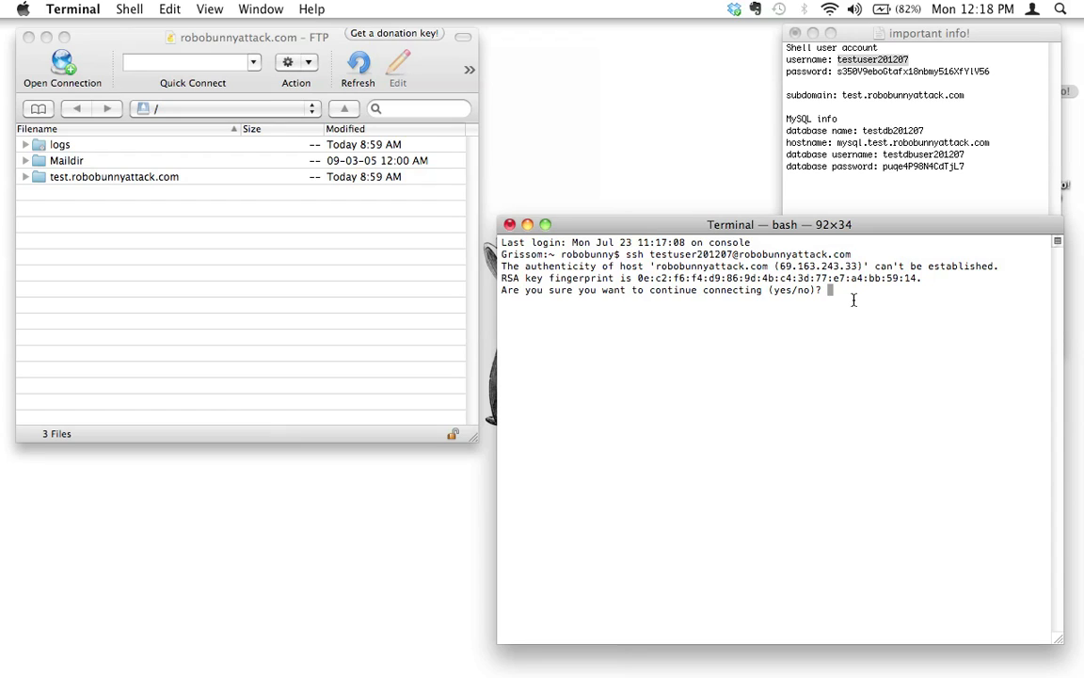
{"action": "type", "text": "yes"}
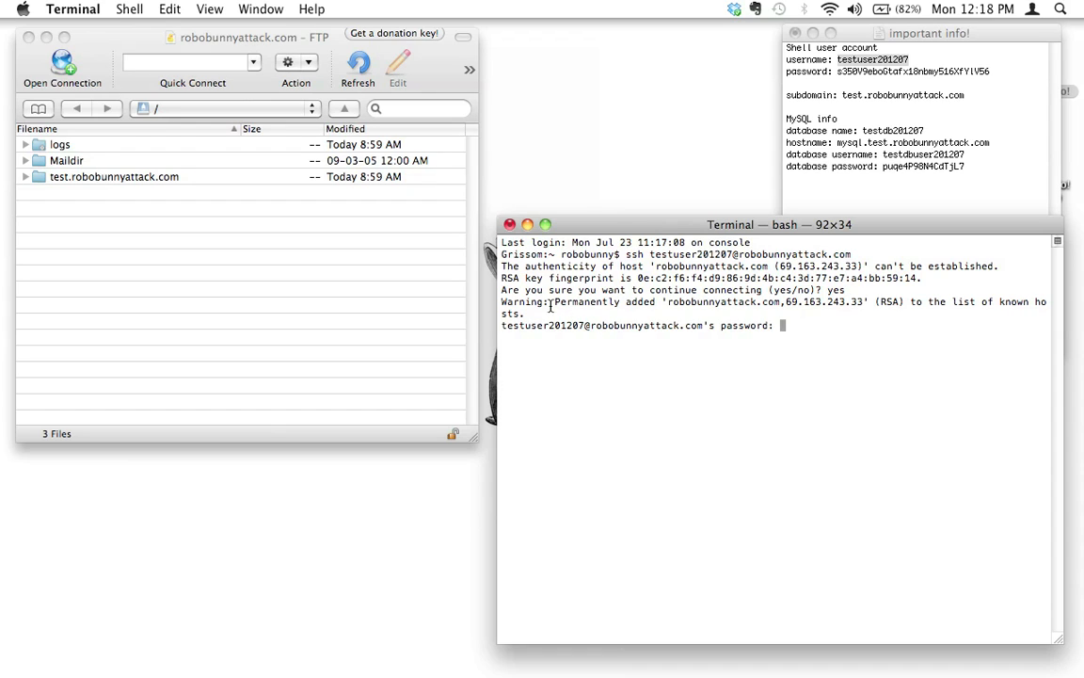
{"action": "mouse_move", "coordinate": [568, 362]}
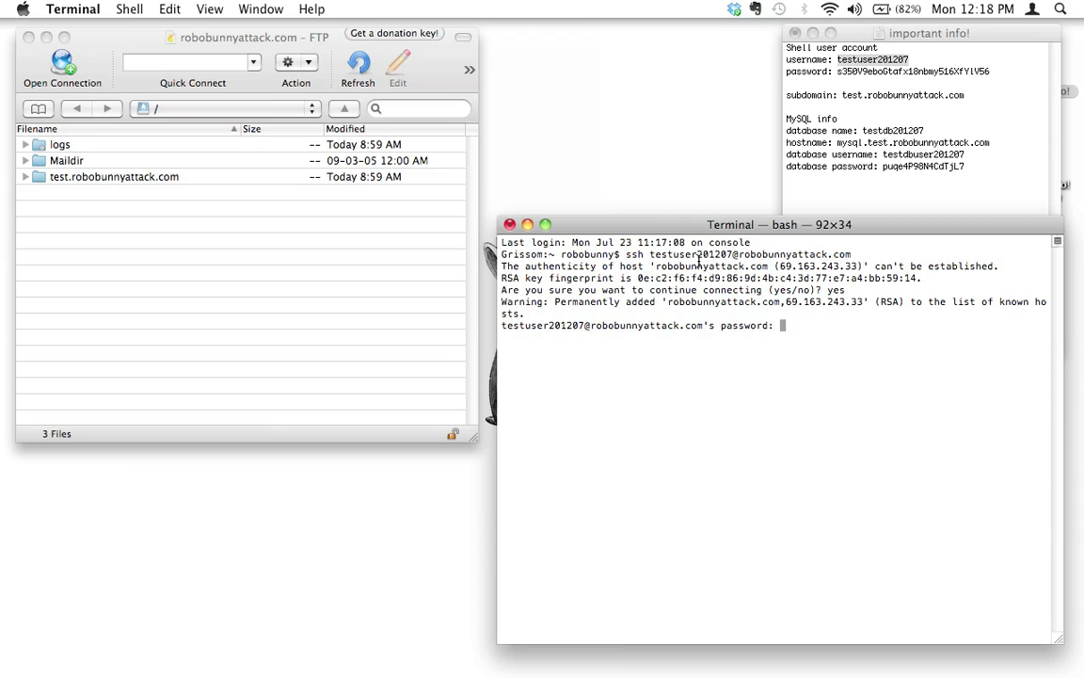
{"action": "mouse_move", "coordinate": [576, 293]}
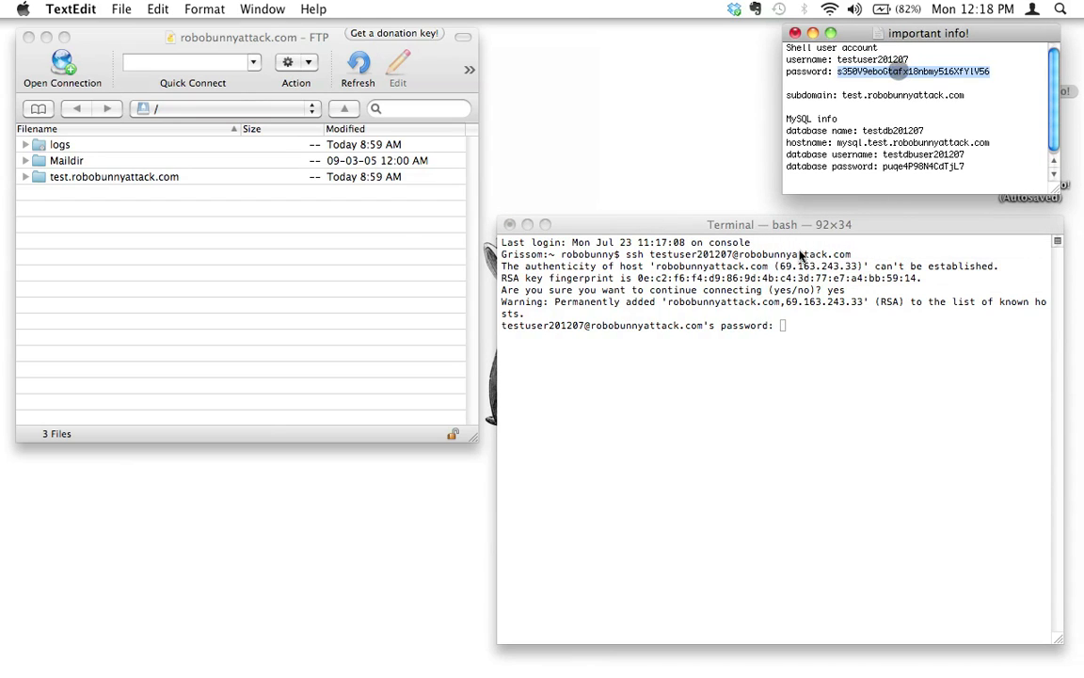
Supply the shell account password from the notes to finish the SSH login
{"action": "left_click", "coordinate": [158, 8]}
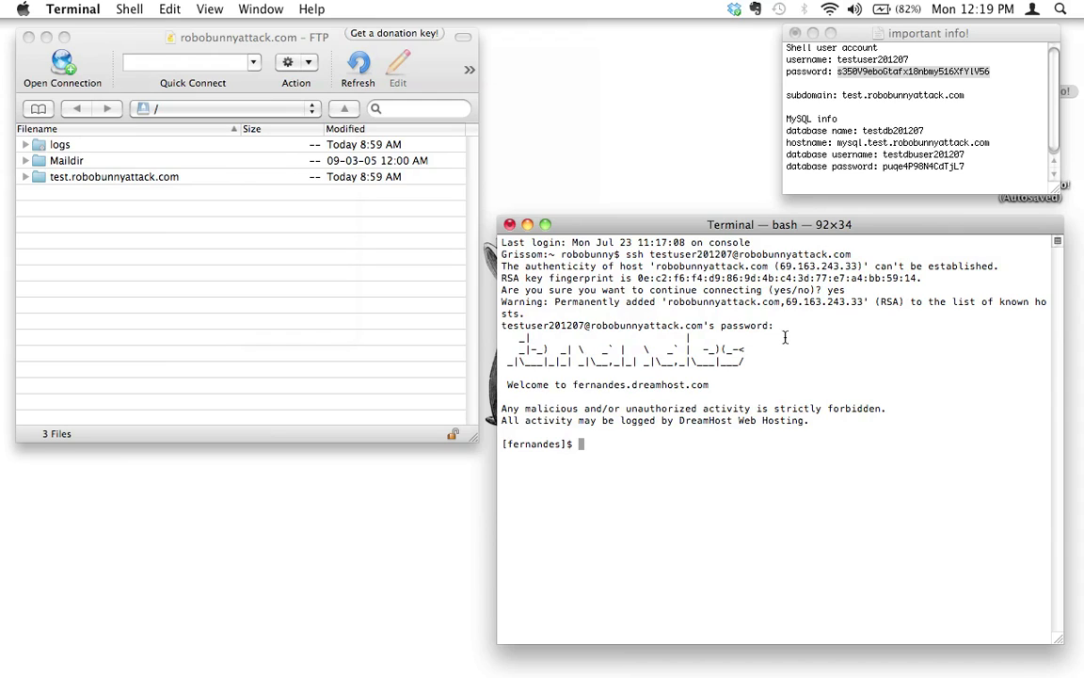
{"action": "mouse_move", "coordinate": [640, 422]}
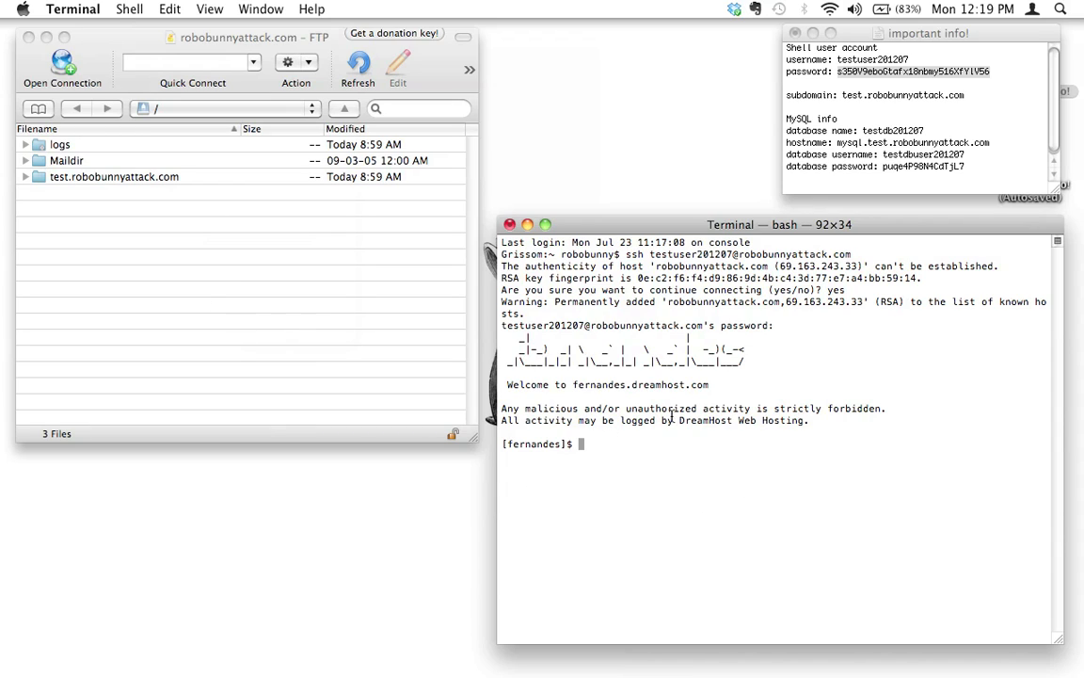
{"action": "mouse_move", "coordinate": [648, 509]}
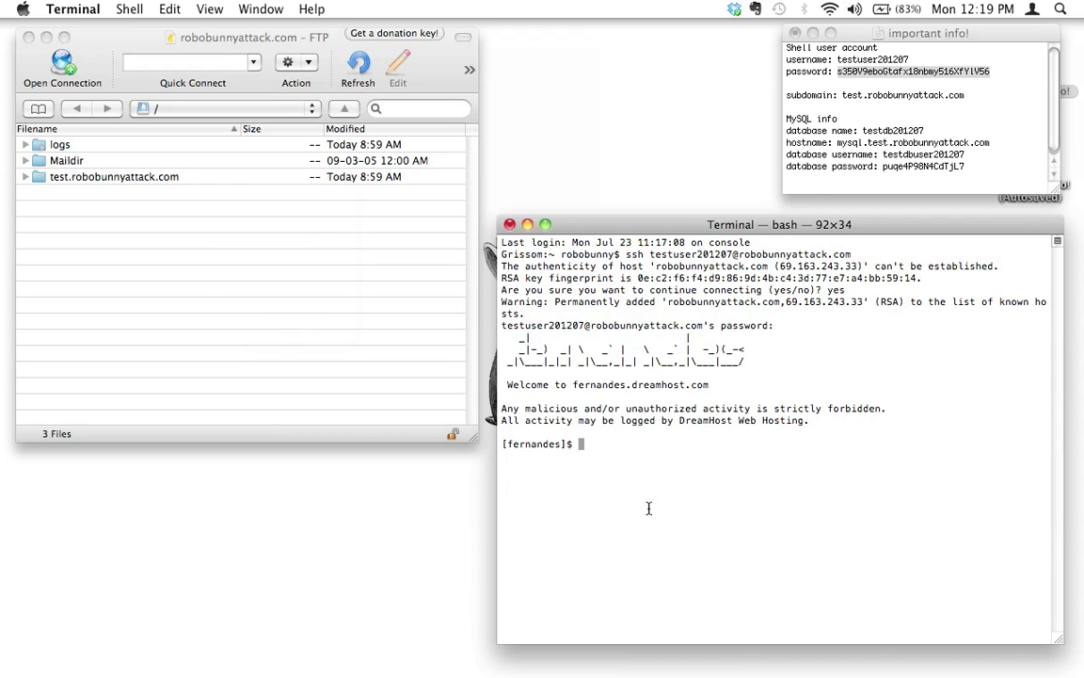
Run ls in the remote home directory and compare Maildir, logs and test.robobunnyattack.com with Cyberduck's listing
{"action": "left_click", "coordinate": [176, 273]}
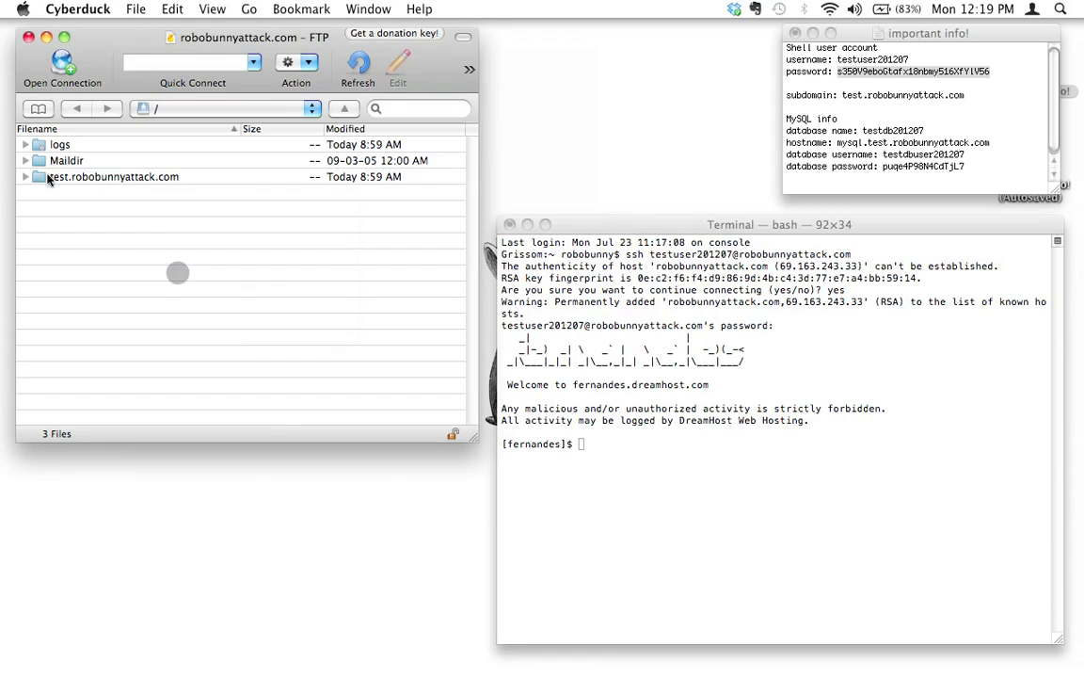
{"action": "left_click", "coordinate": [753, 377]}
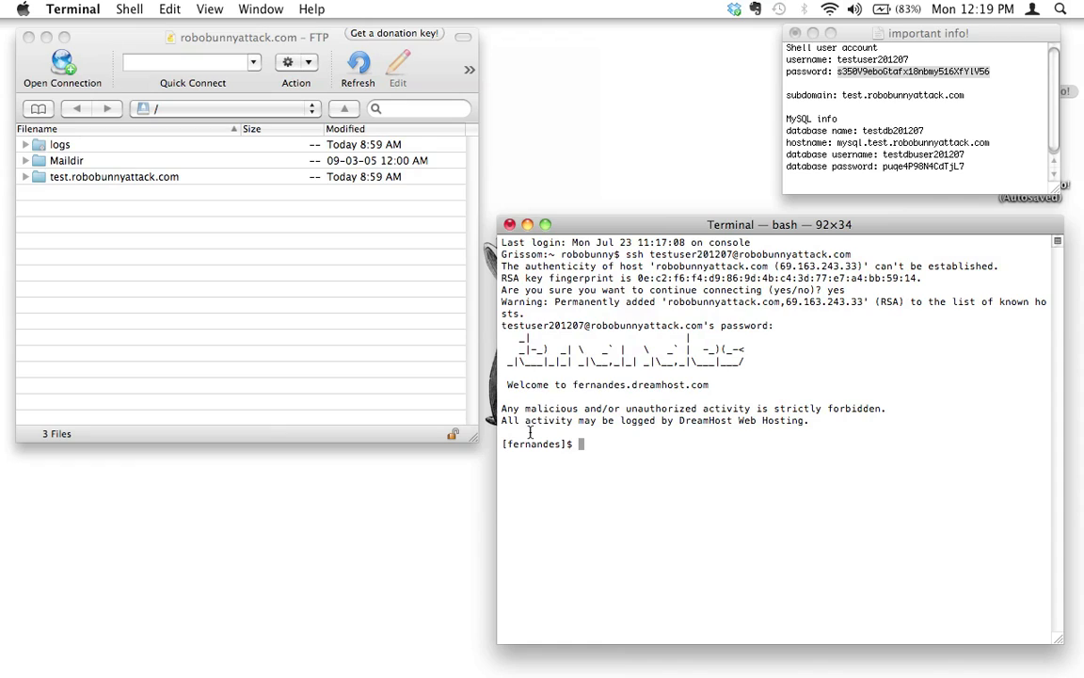
{"action": "type", "text": "ls"}
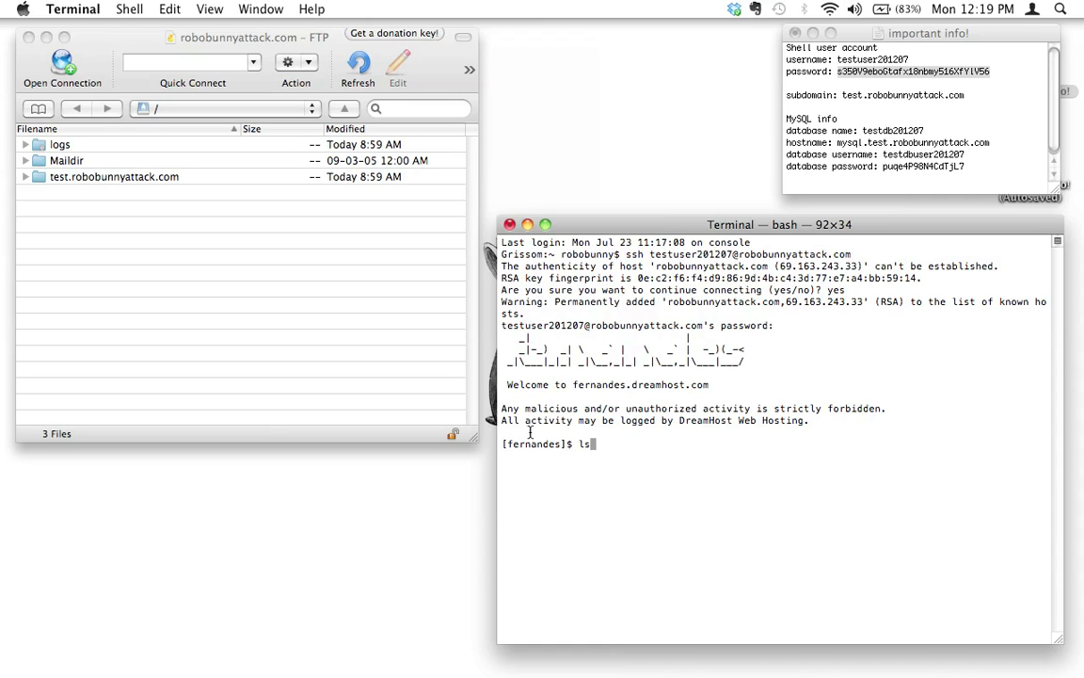
{"action": "key", "text": "Return"}
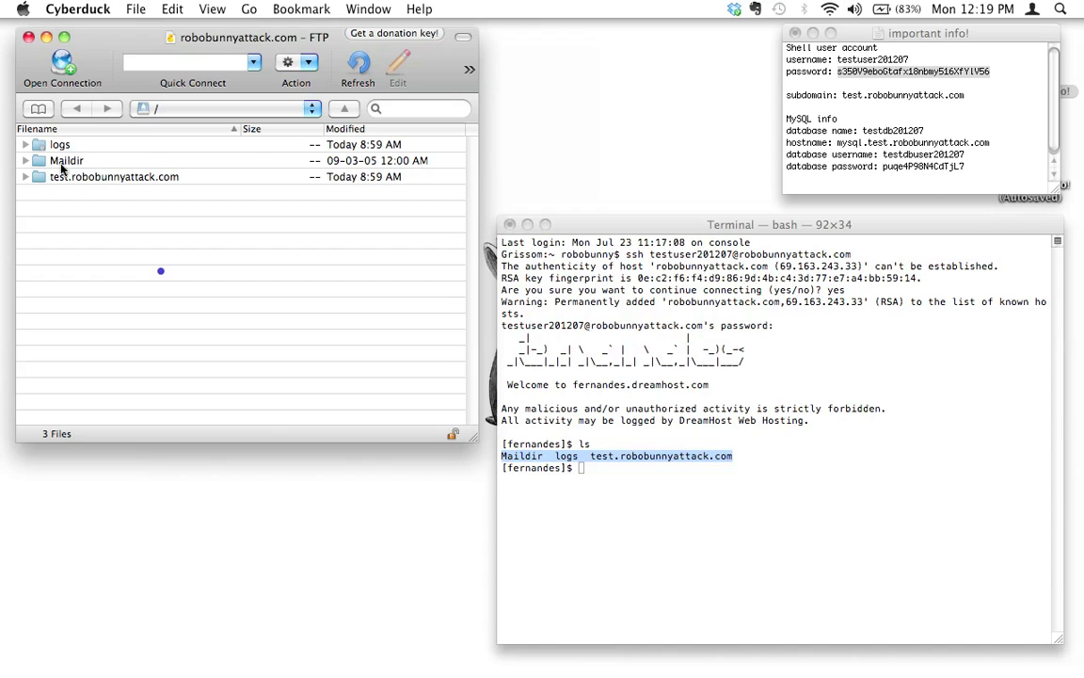
{"action": "mouse_move", "coordinate": [215, 309]}
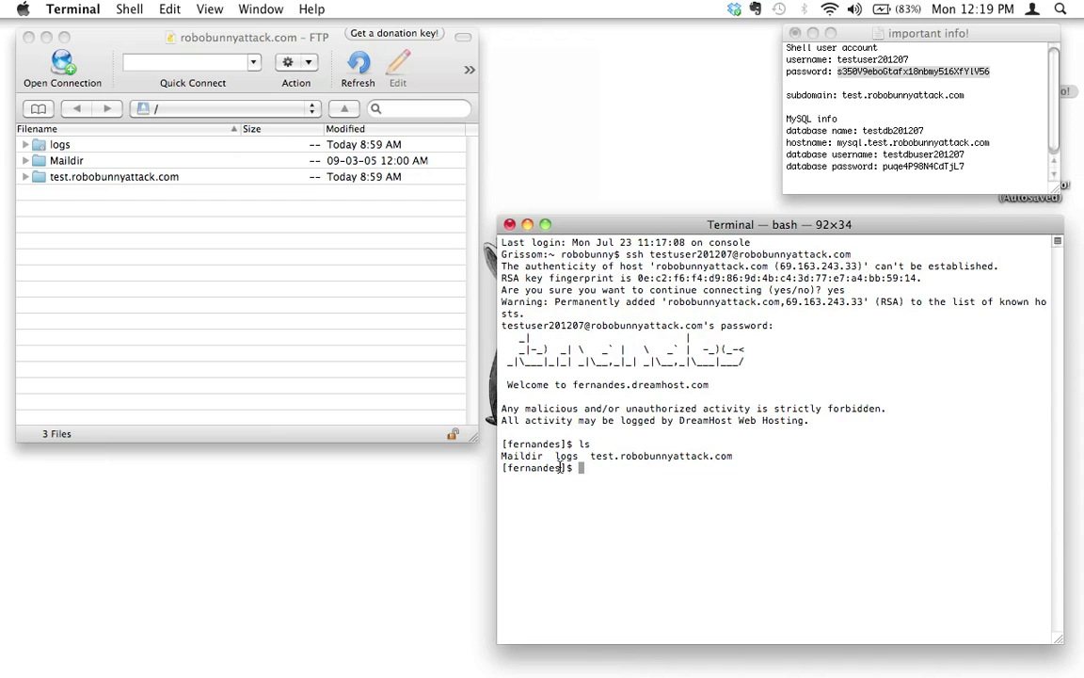
{"action": "left_click", "coordinate": [207, 249]}
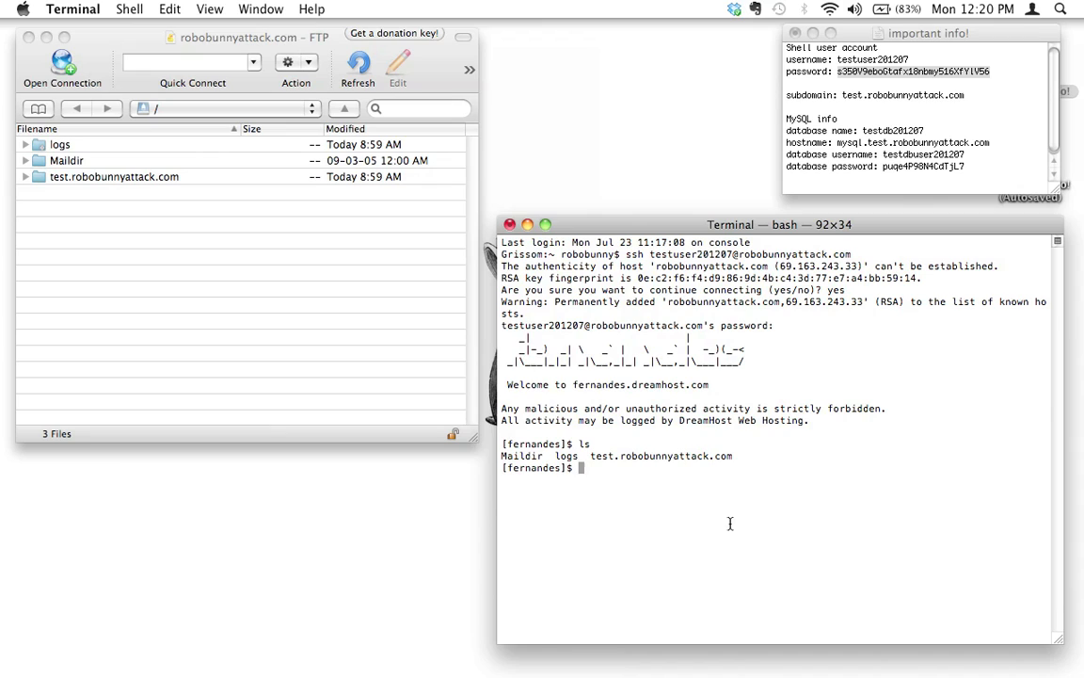
{"action": "mouse_move", "coordinate": [687, 520]}
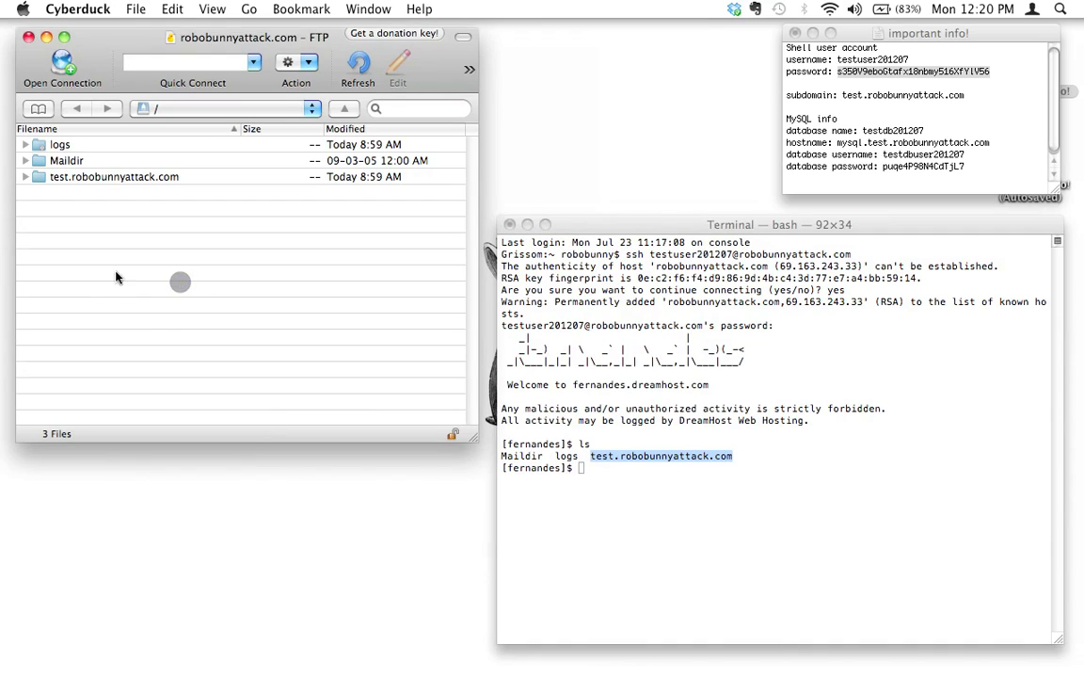
Enter test.robobunnyattack.com in both Cyberduck and the shell, listing favicon.gif, favicon.ico and quickstart.html
{"action": "double_click", "coordinate": [113, 177]}
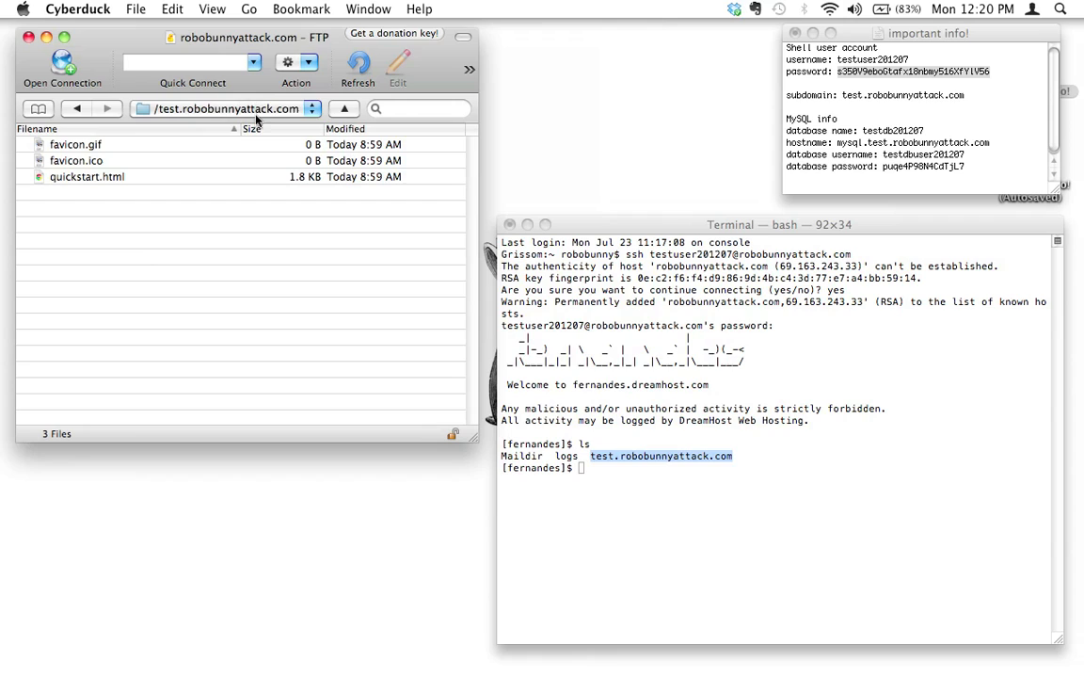
{"action": "mouse_move", "coordinate": [269, 291]}
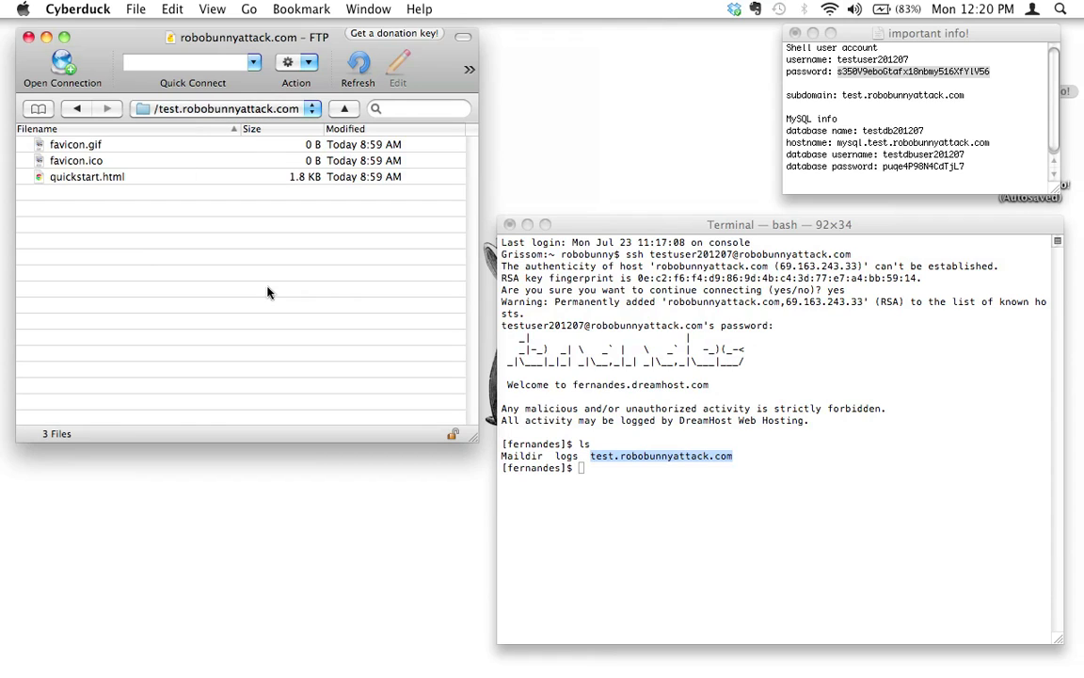
{"action": "mouse_move", "coordinate": [135, 342]}
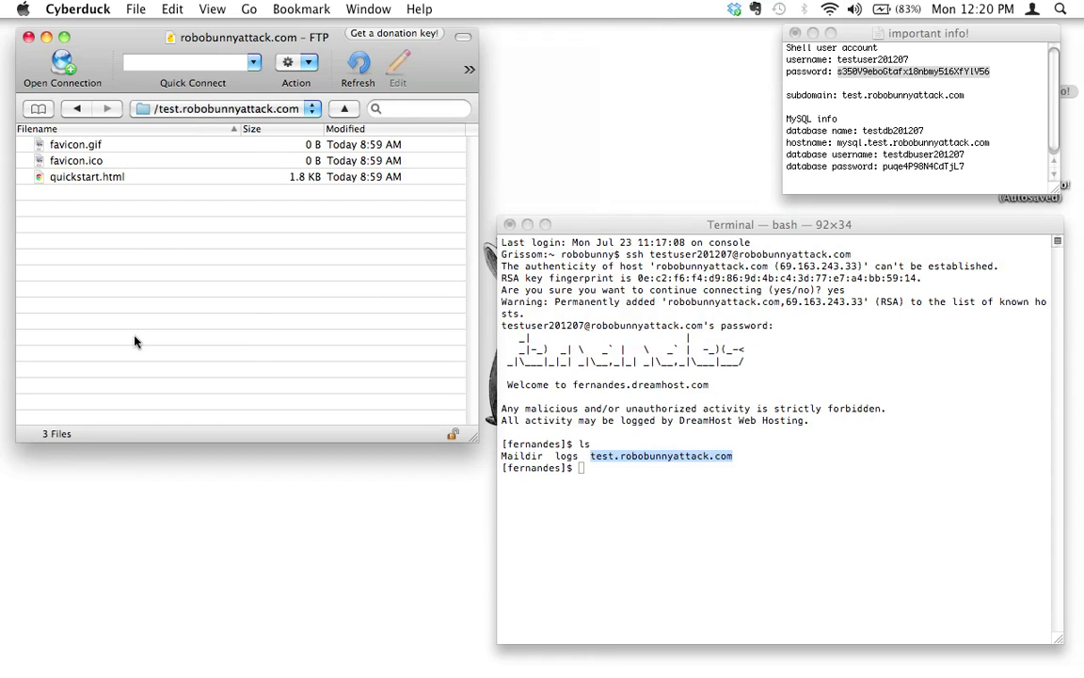
{"action": "left_click", "coordinate": [593, 480]}
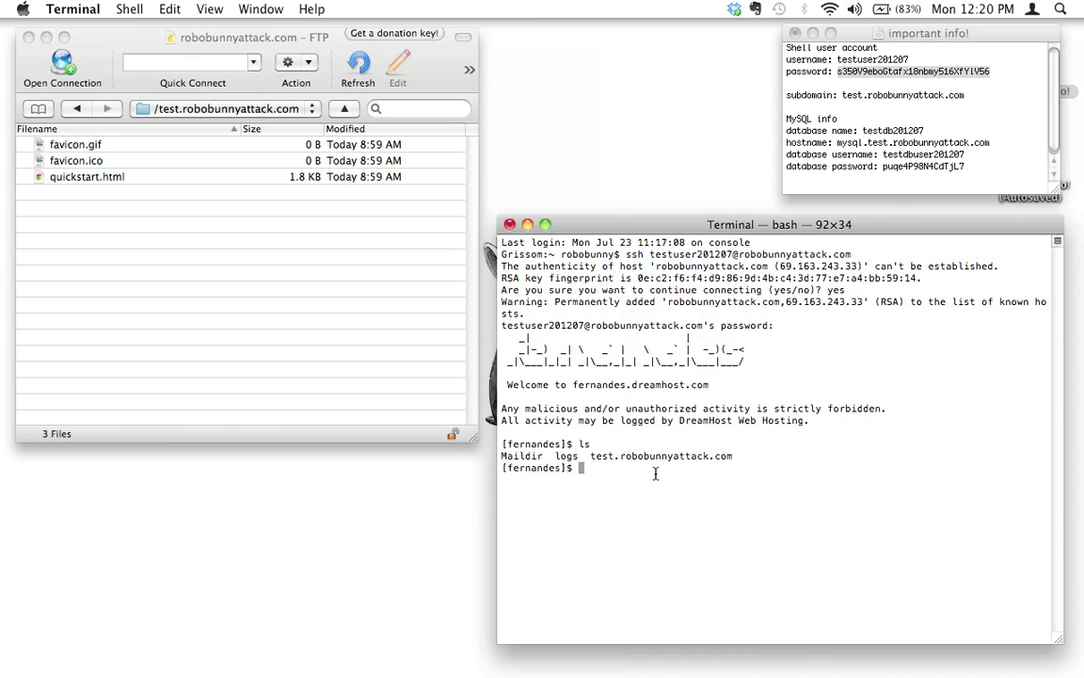
{"action": "type", "text": "cd"}
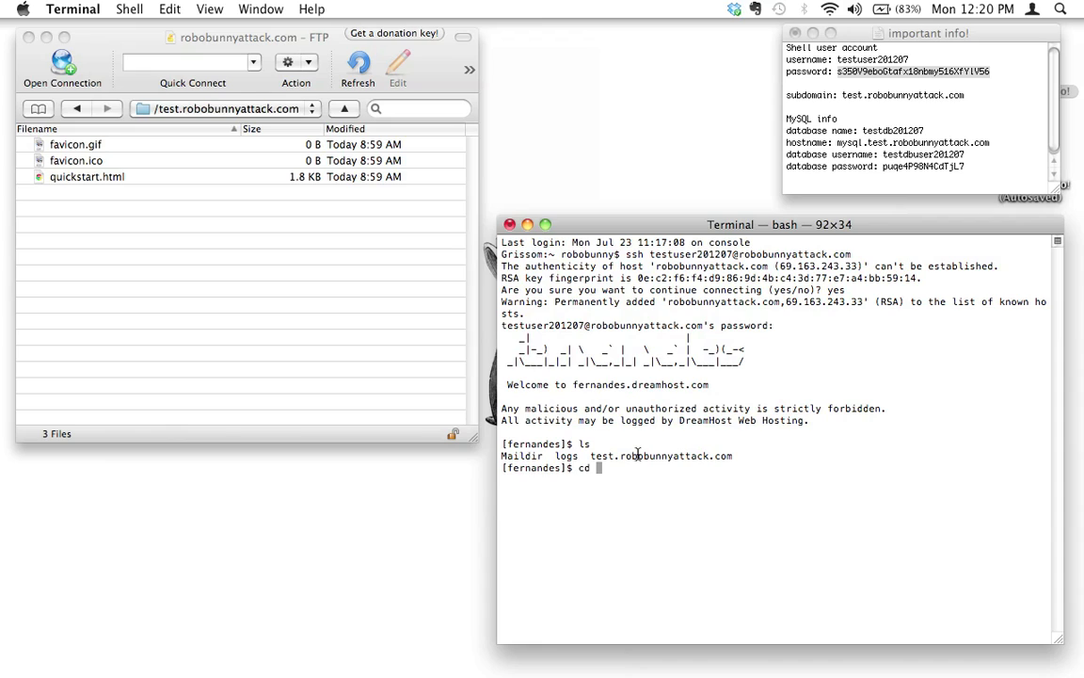
{"action": "type", "text": "test."}
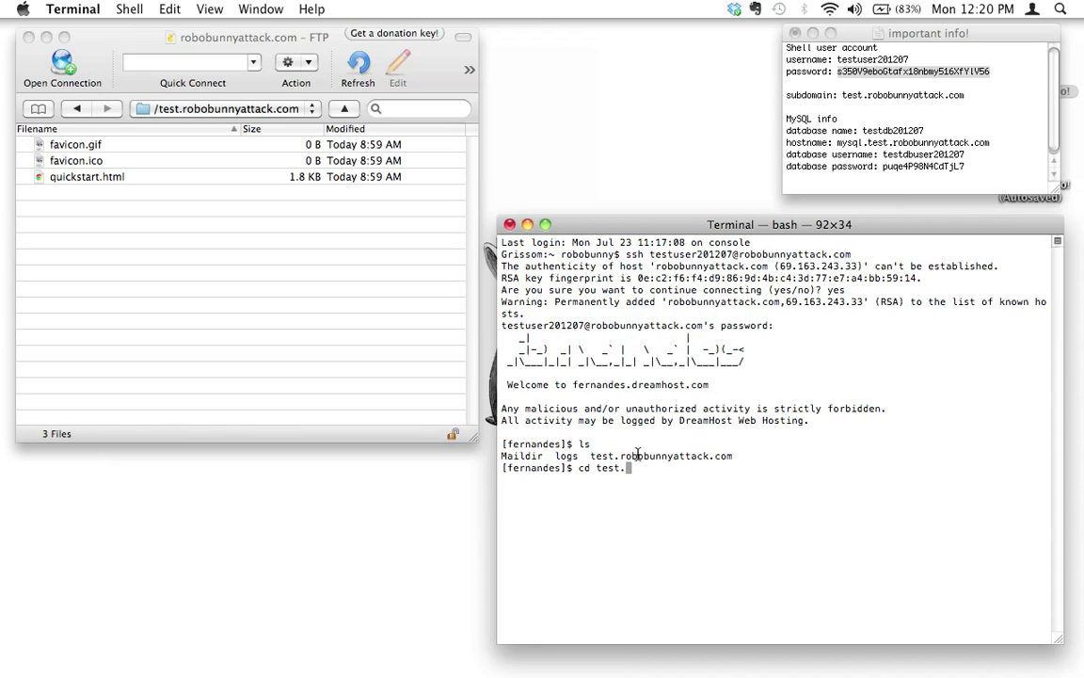
{"action": "type", "text": "robobunn"}
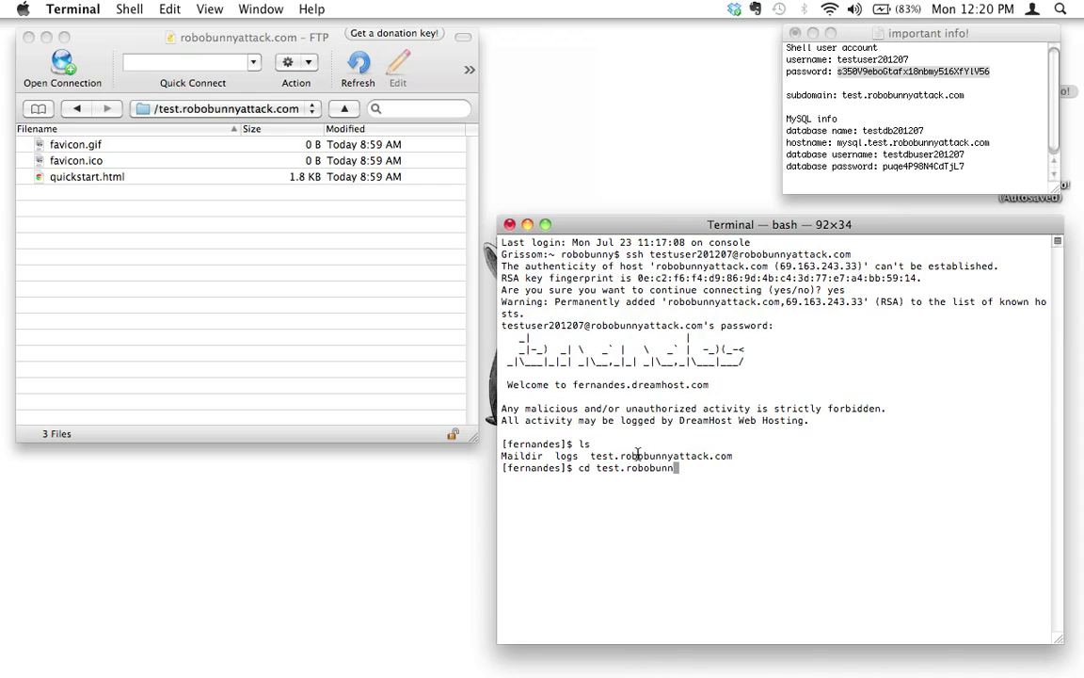
{"action": "type", "text": "yattack.com"}
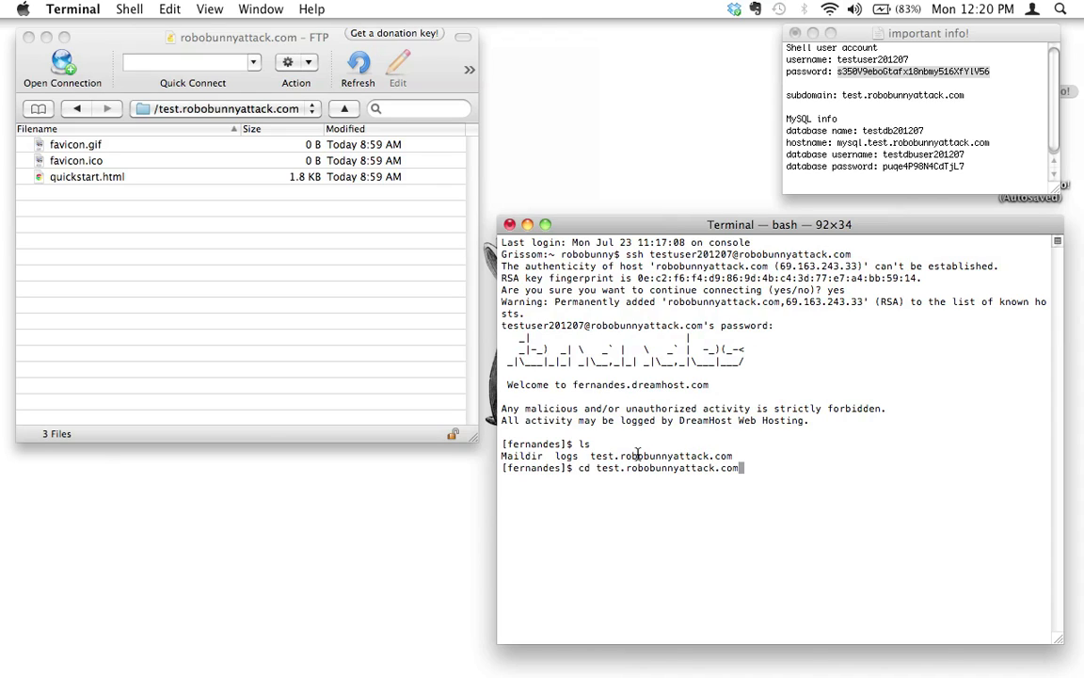
{"action": "mouse_move", "coordinate": [829, 480]}
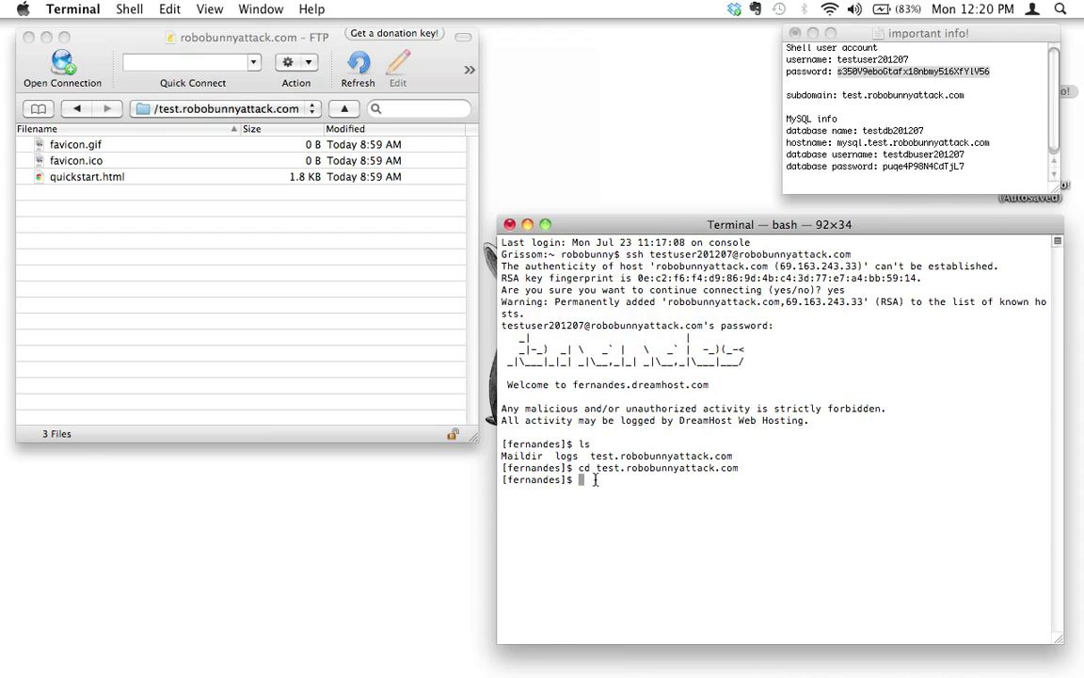
{"action": "type", "text": "ls"}
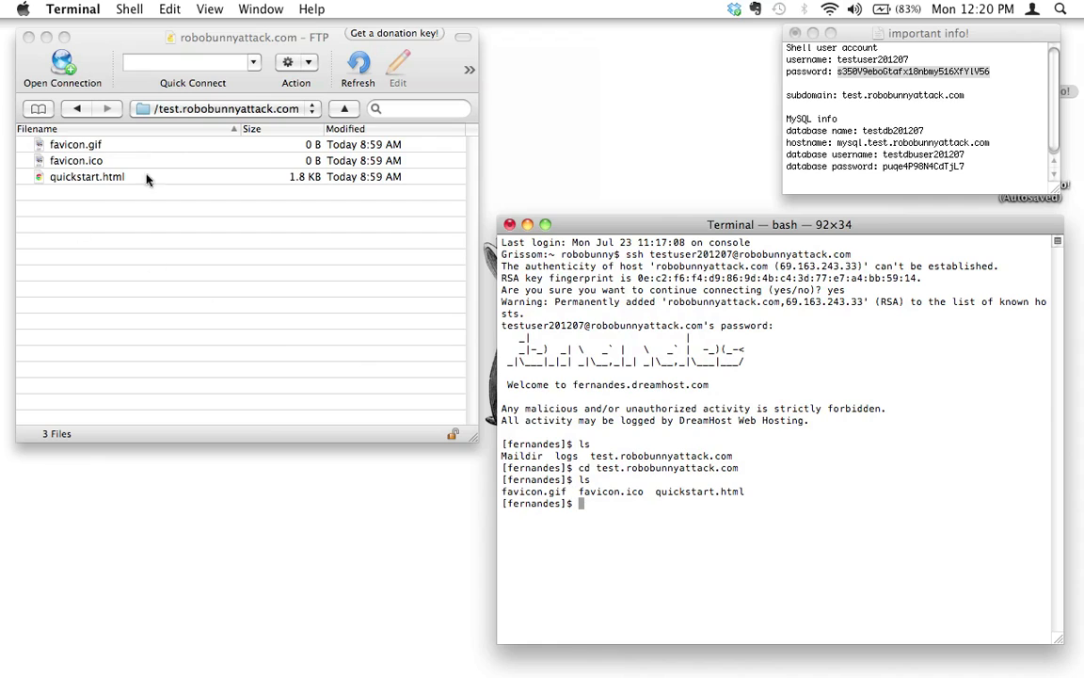
{"action": "mouse_move", "coordinate": [235, 128]}
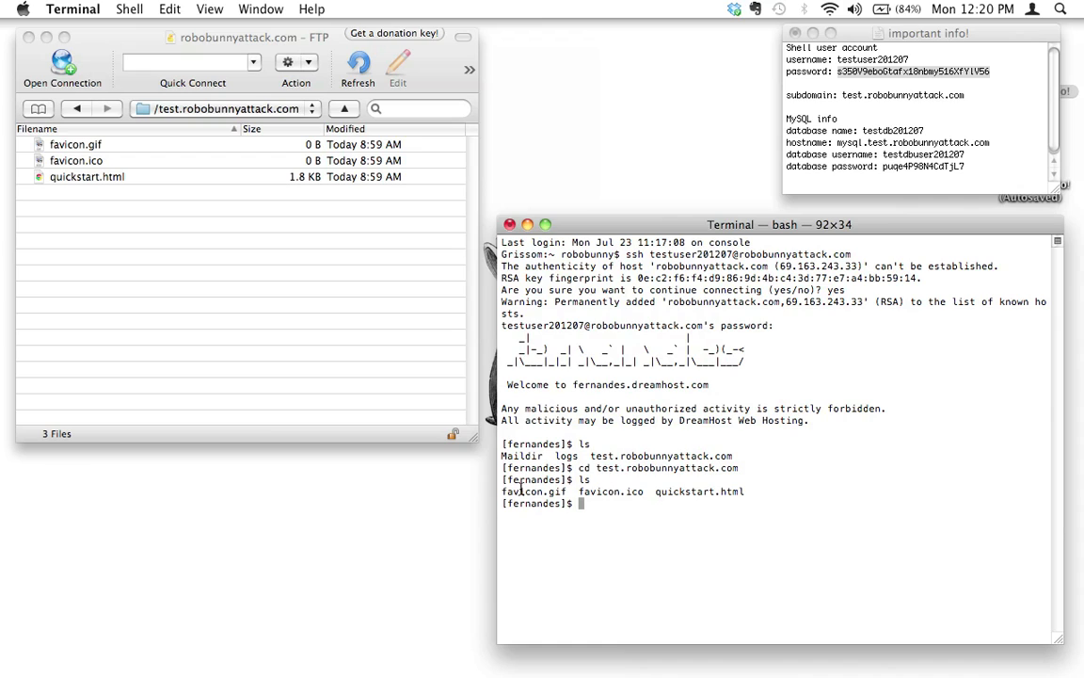
Return to the home directory with cd .. and list Maildir, logs and test.robobunnyattack.com again
{"action": "type", "text": "cd"}
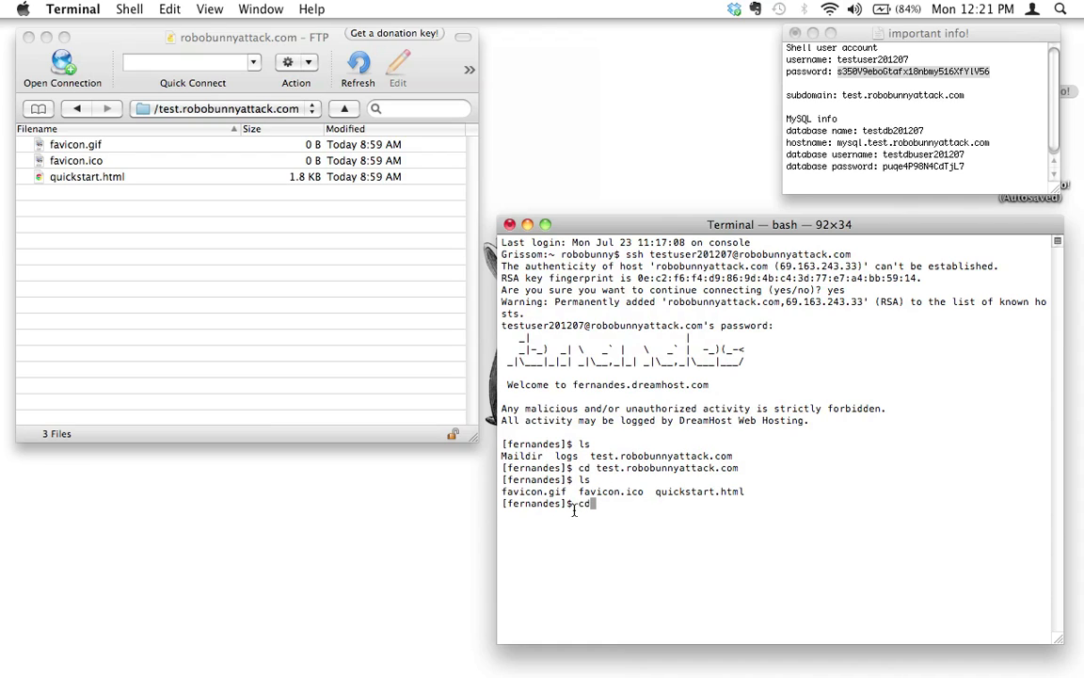
{"action": "type", "text": ".."}
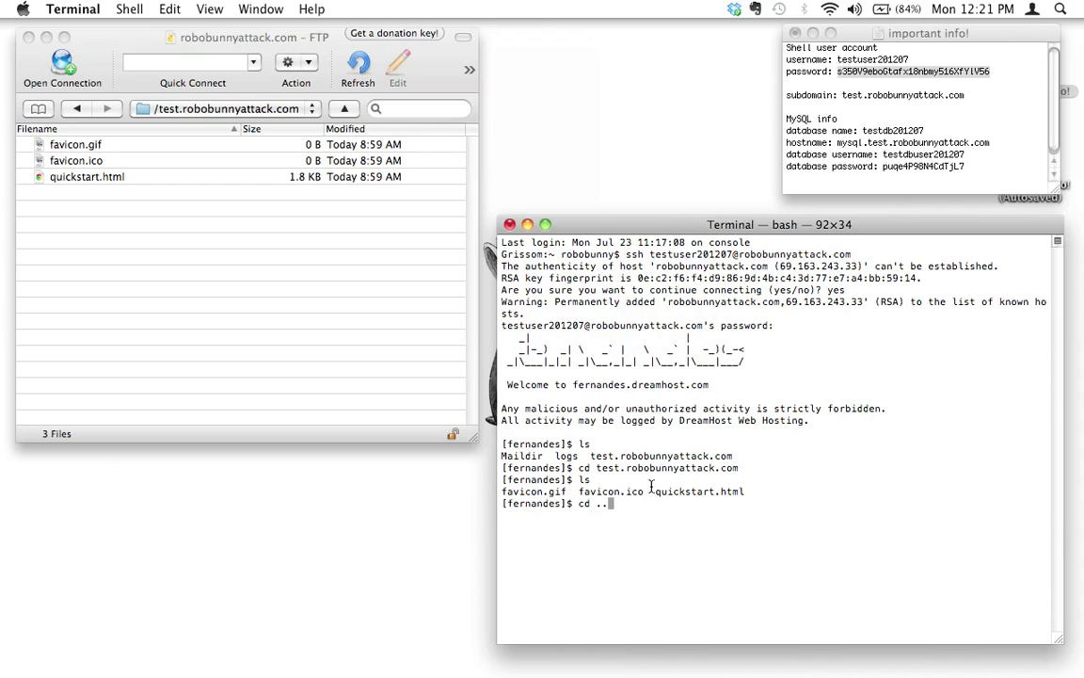
{"action": "type", "text": "ls"}
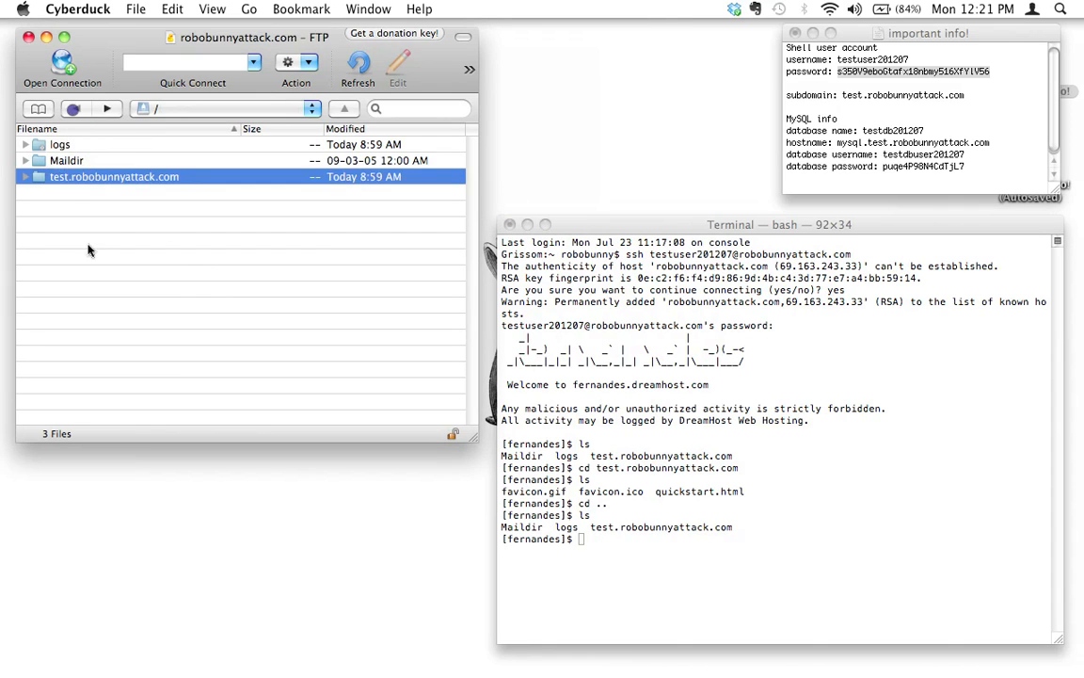
{"action": "left_click", "coordinate": [628, 540]}
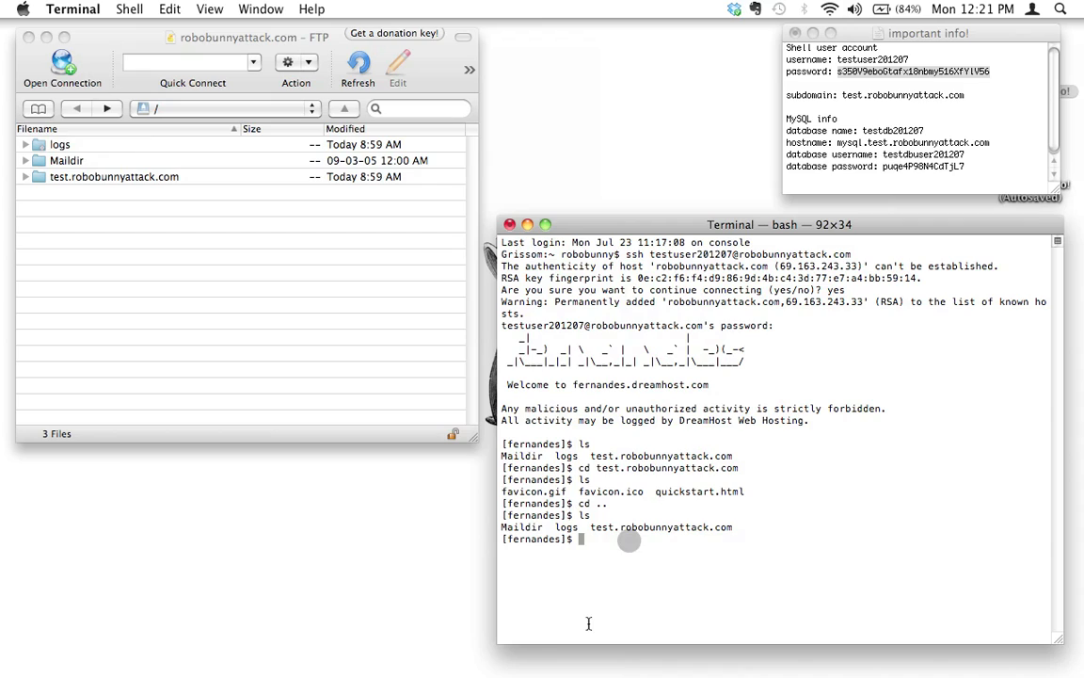
{"action": "mouse_move", "coordinate": [556, 587]}
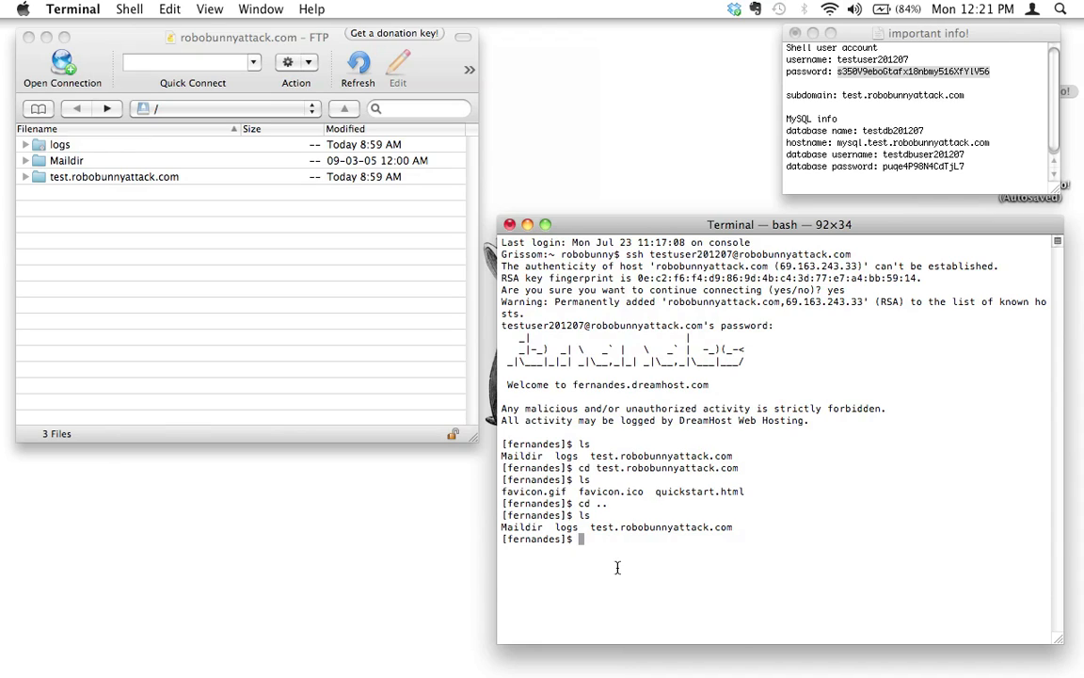
{"action": "mouse_move", "coordinate": [608, 527]}
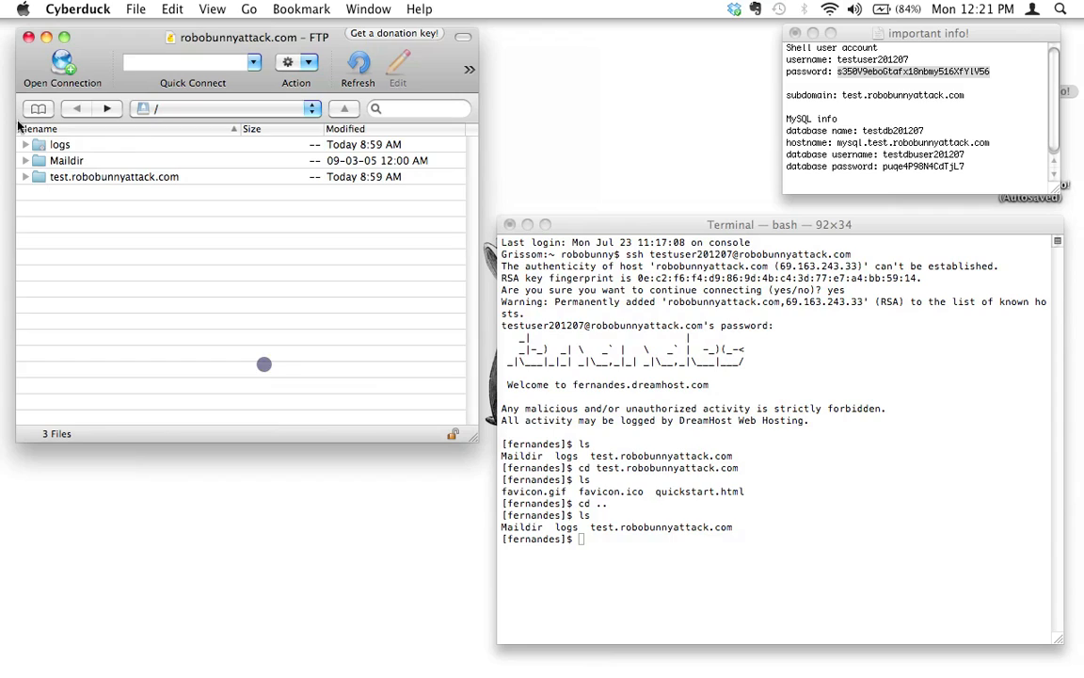
{"action": "mouse_move", "coordinate": [59, 173]}
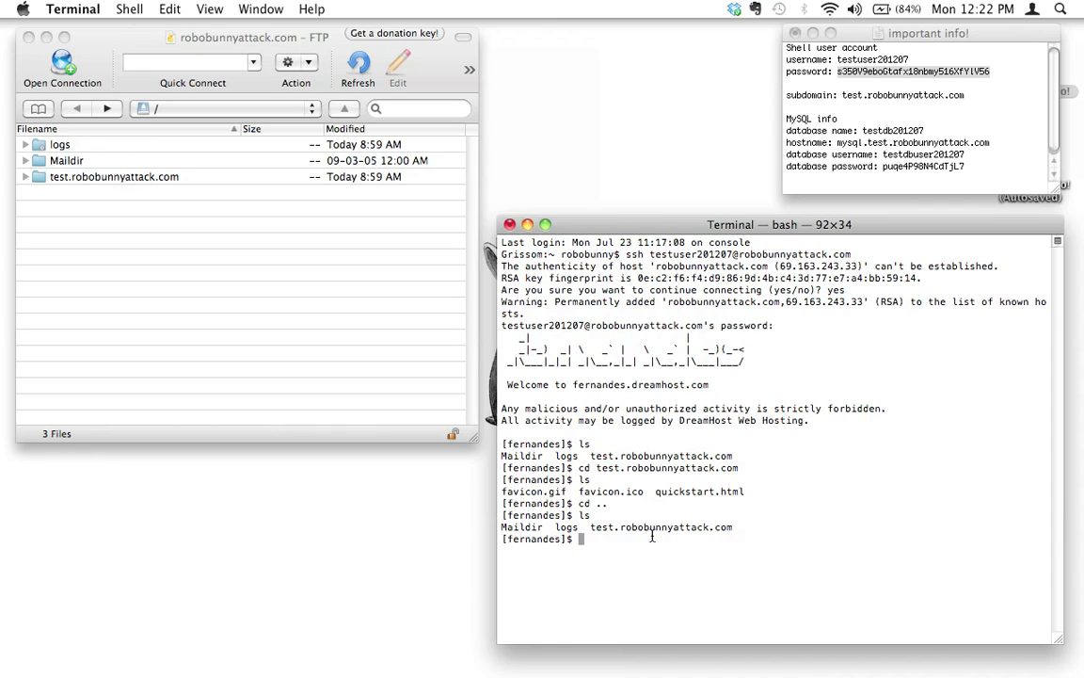
{"action": "mouse_move", "coordinate": [598, 230]}
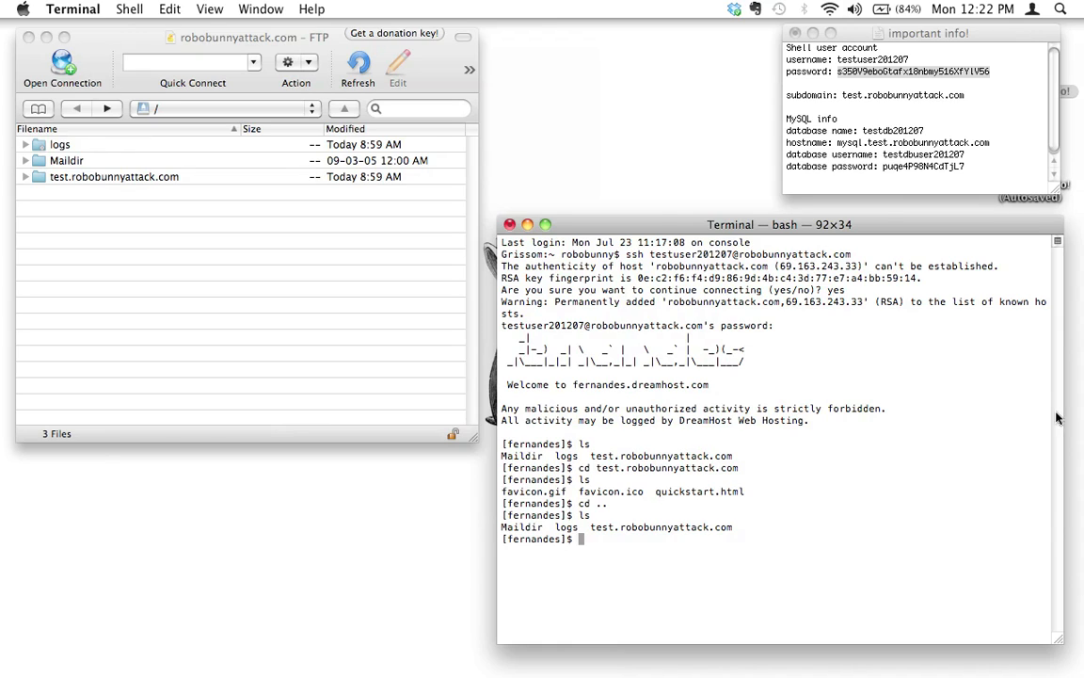
{"action": "mouse_move", "coordinate": [184, 83]}
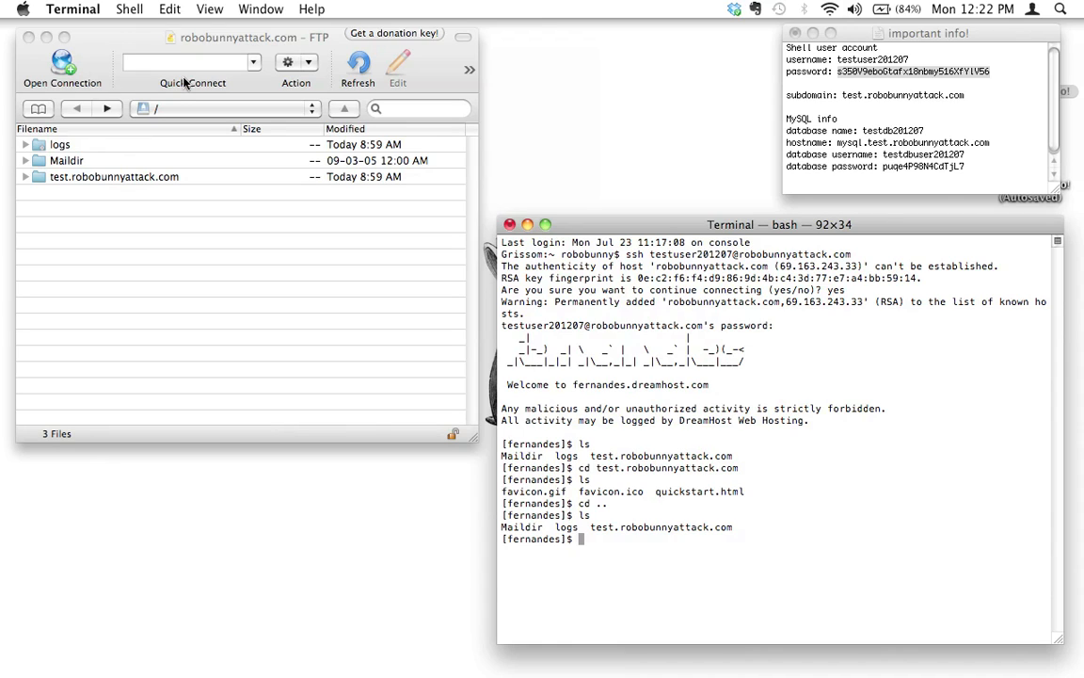
{"action": "mouse_move", "coordinate": [113, 49]}
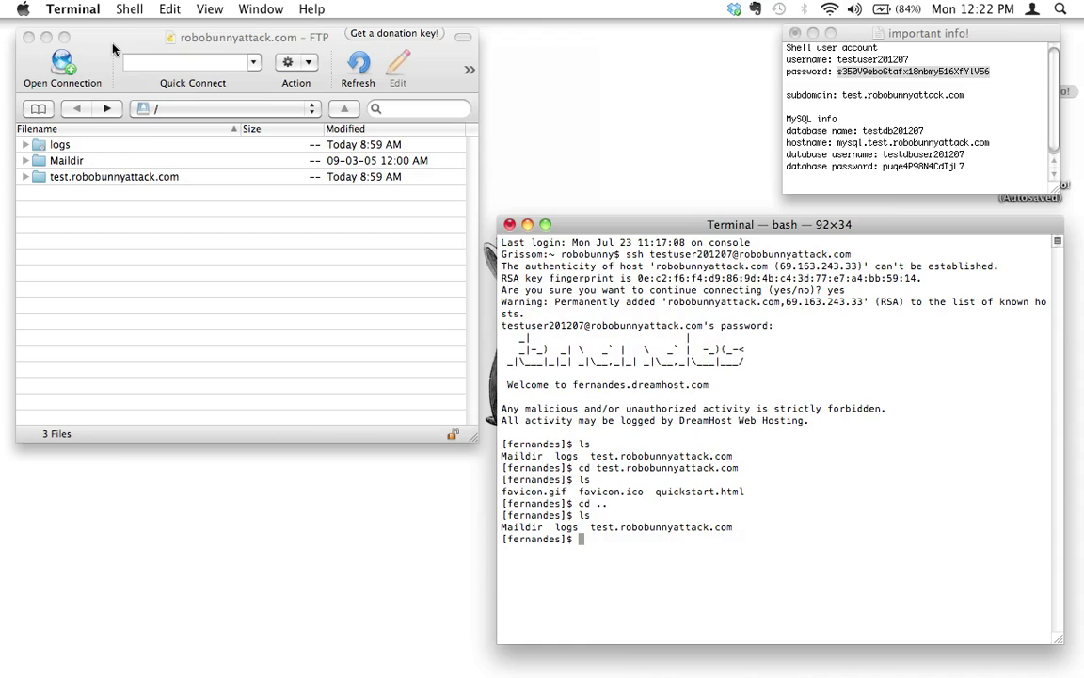
{"action": "mouse_move", "coordinate": [173, 32]}
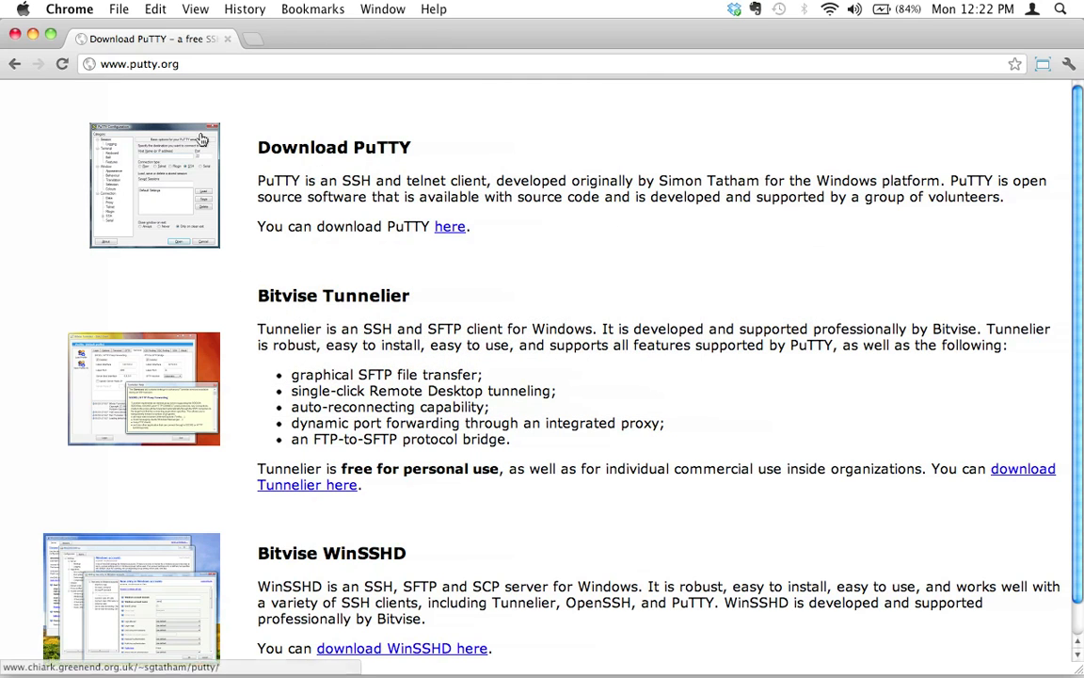
{"action": "mouse_move", "coordinate": [617, 224]}
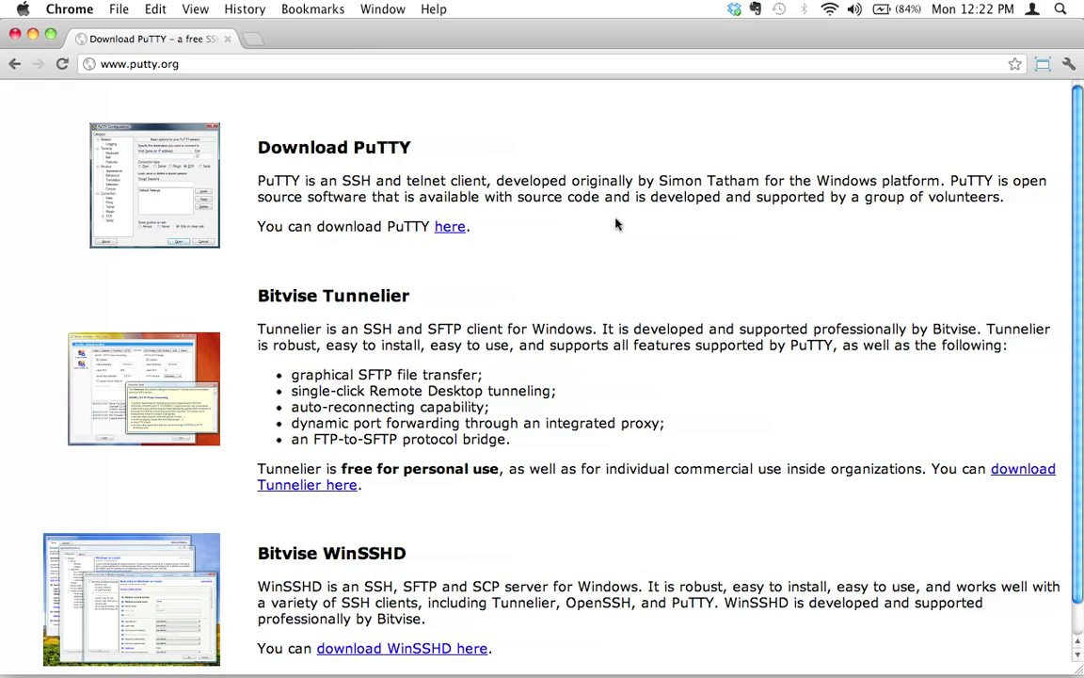
{"action": "mouse_move", "coordinate": [857, 267]}
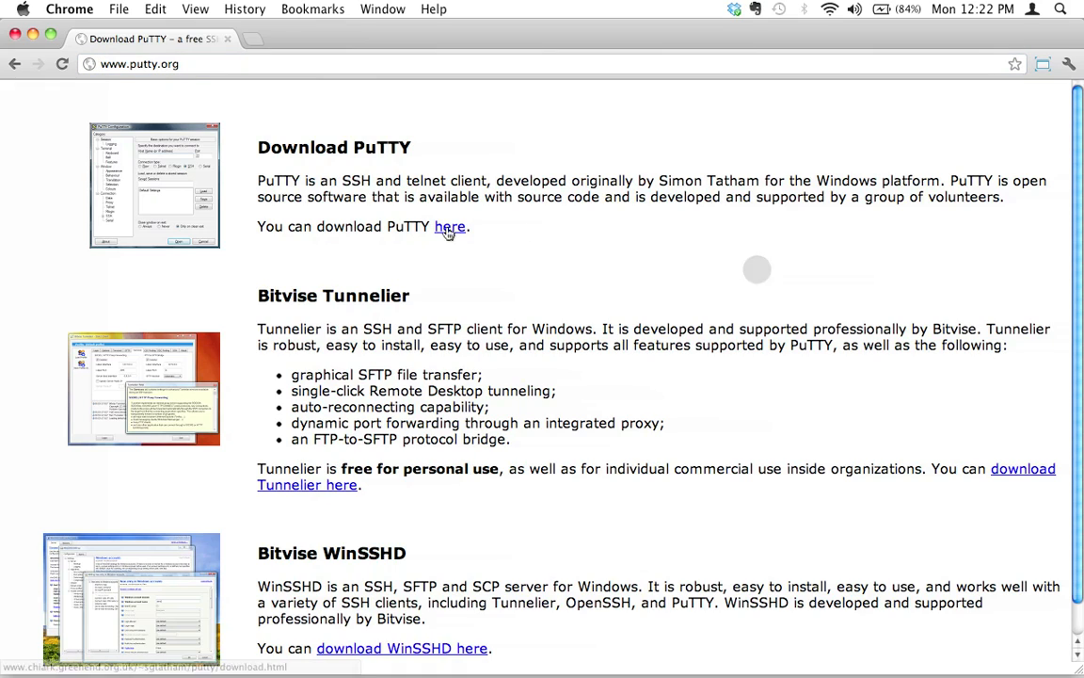
{"action": "mouse_move", "coordinate": [677, 173]}
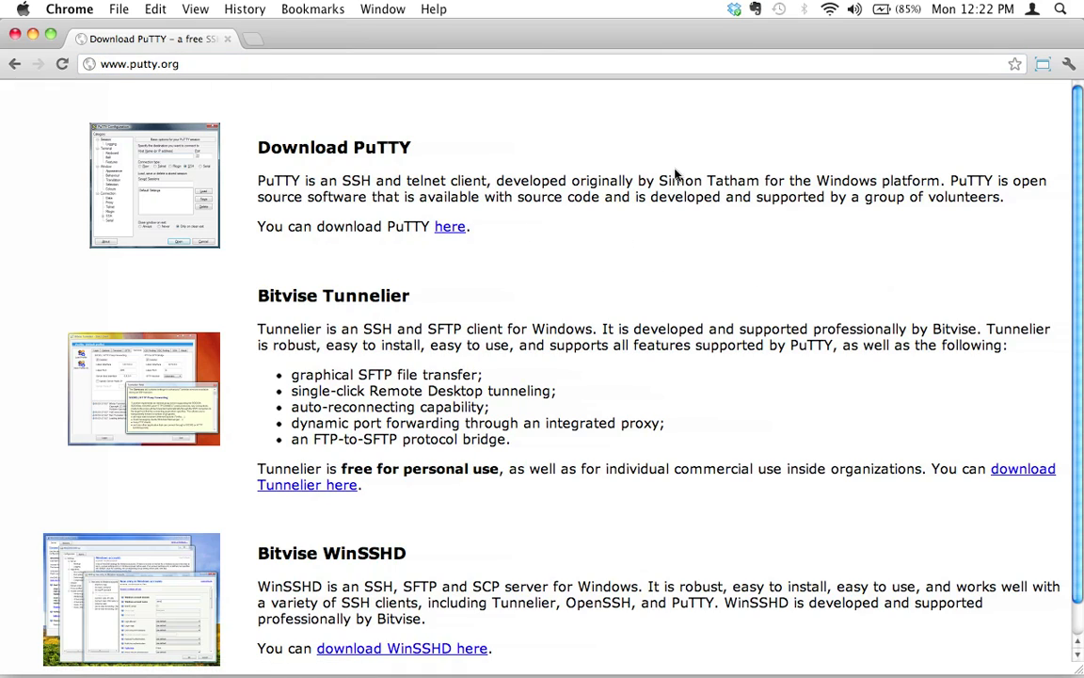
{"action": "mouse_move", "coordinate": [504, 233]}
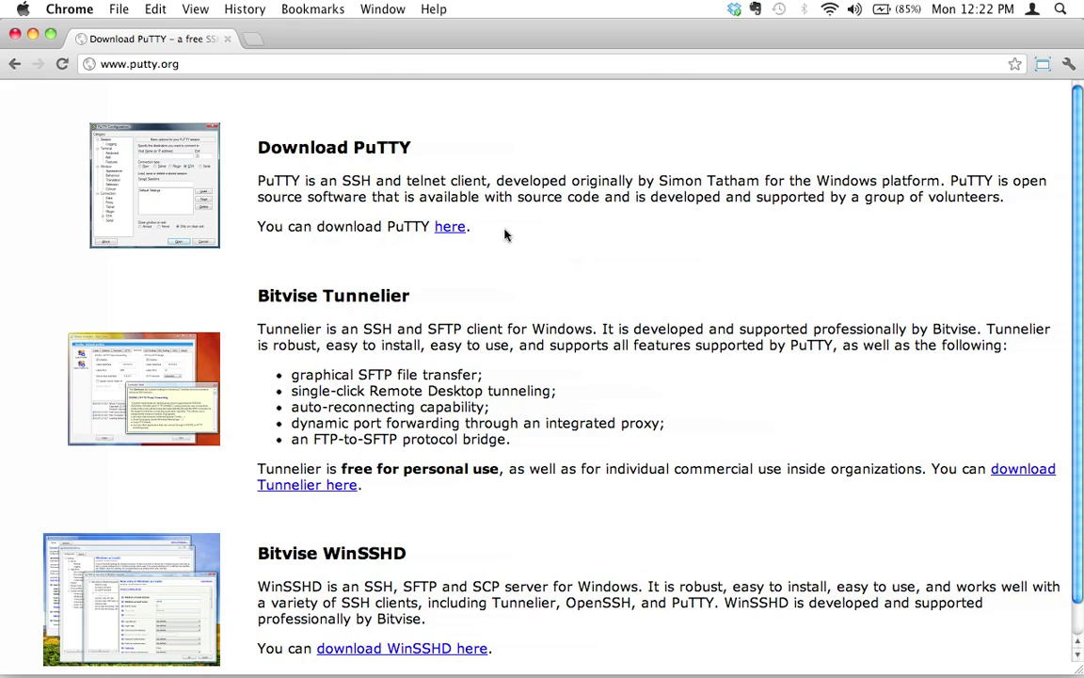